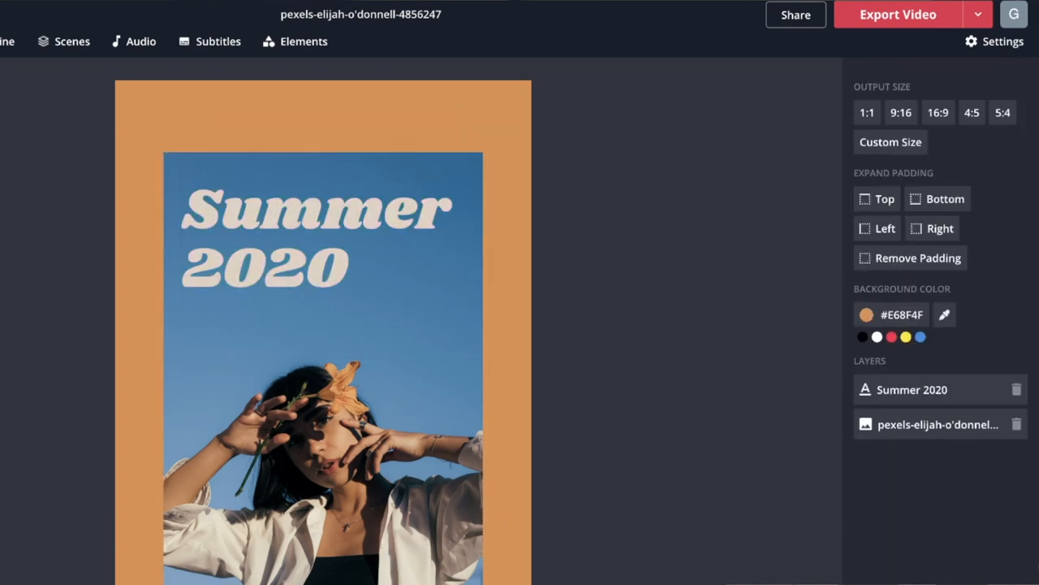
Switch the Summer 2020 canvas to a square 1:1 output size with orange padding.
click(944, 314)
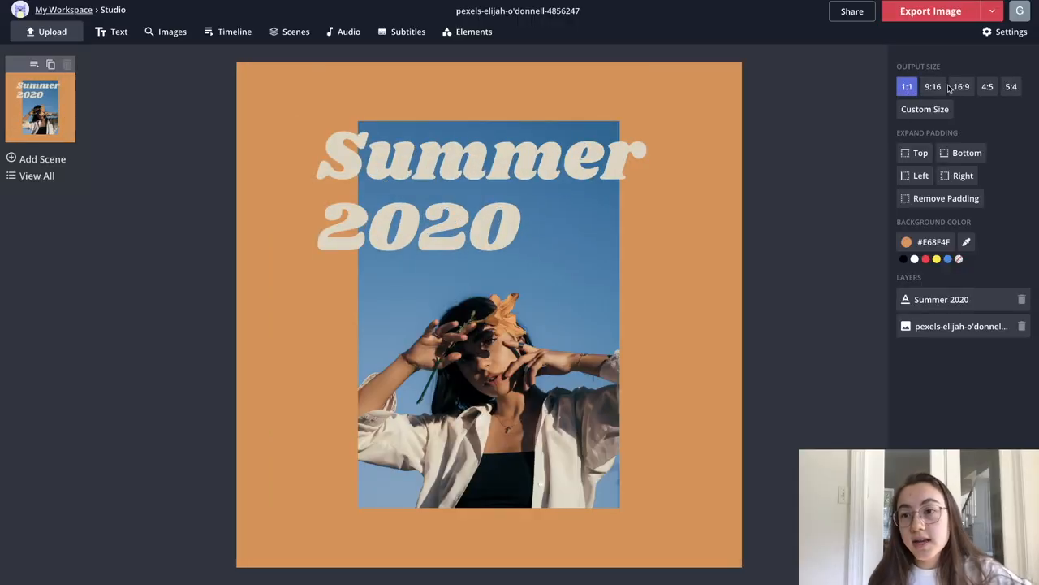
click(933, 86)
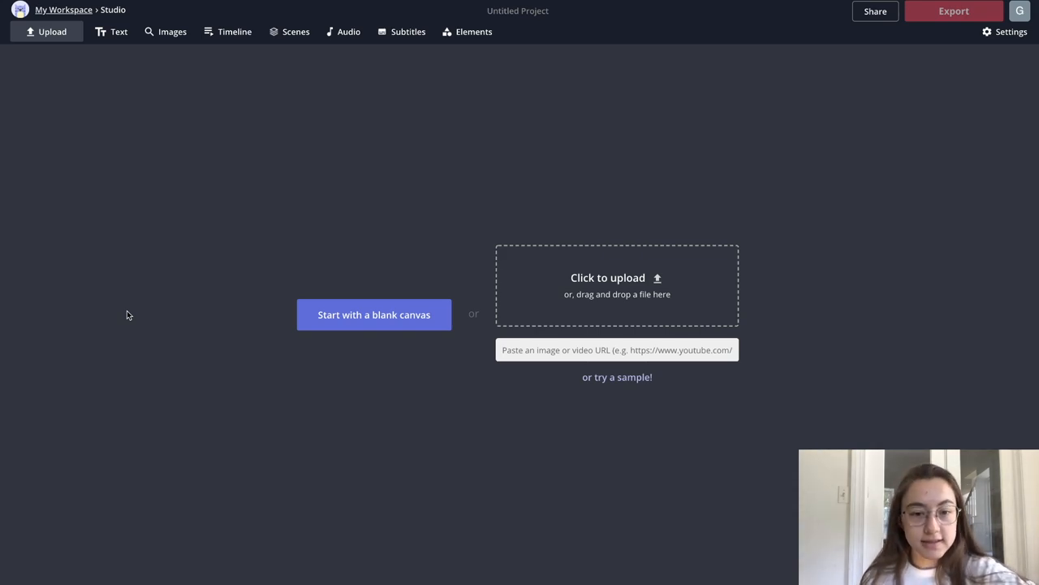
mouse_move(175, 222)
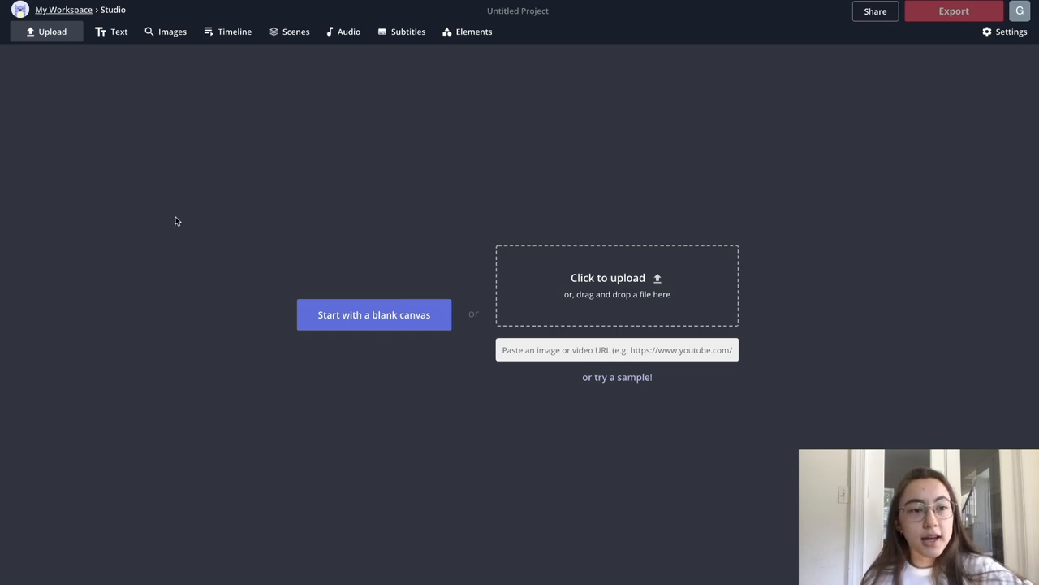
mouse_move(682, 298)
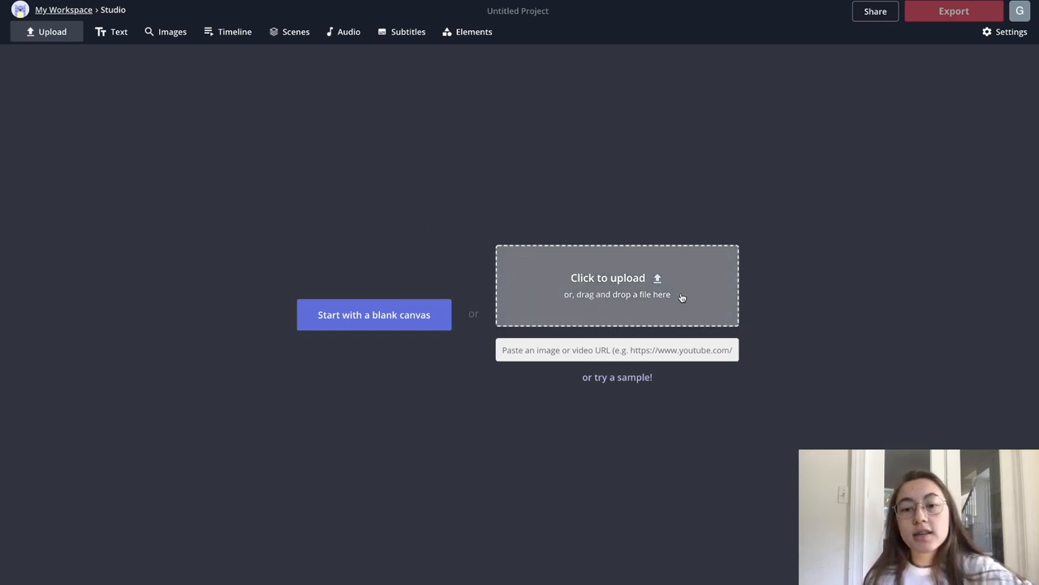
Start a project from an uploaded file, search images for 'illustration png', then close the results.
click(608, 277)
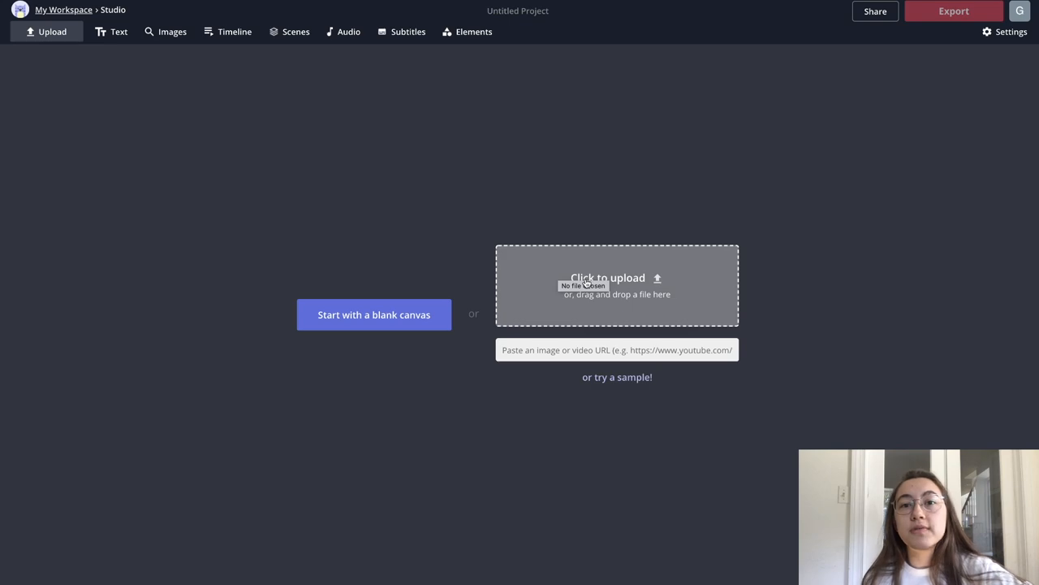
mouse_move(487, 209)
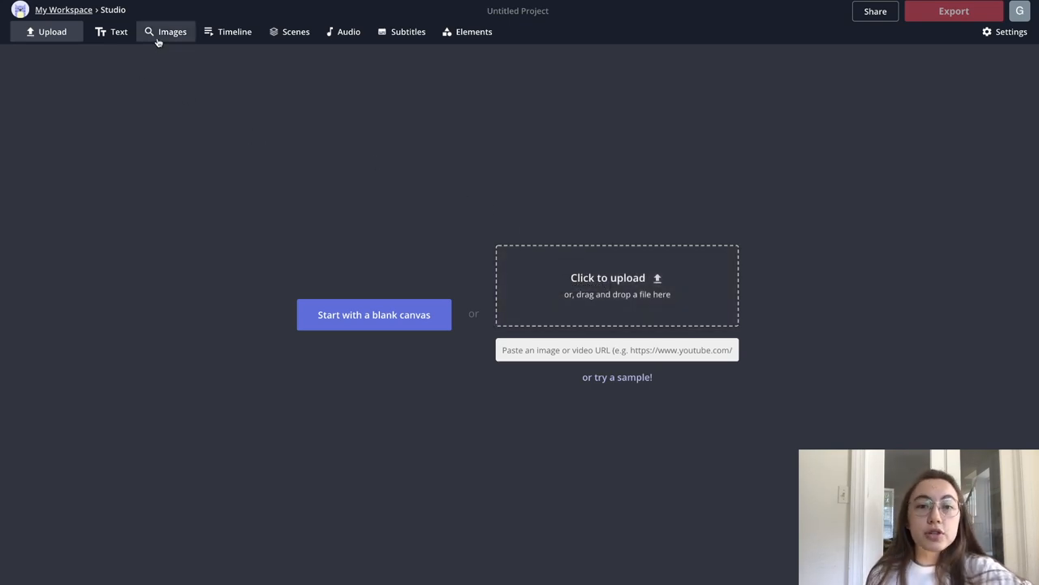
click(172, 31)
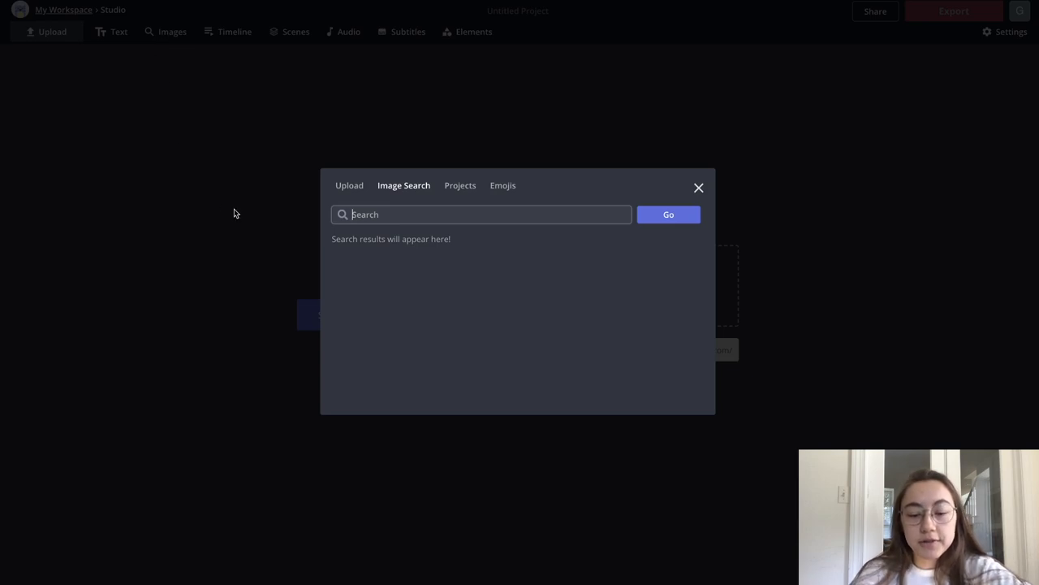
text(illustration png)
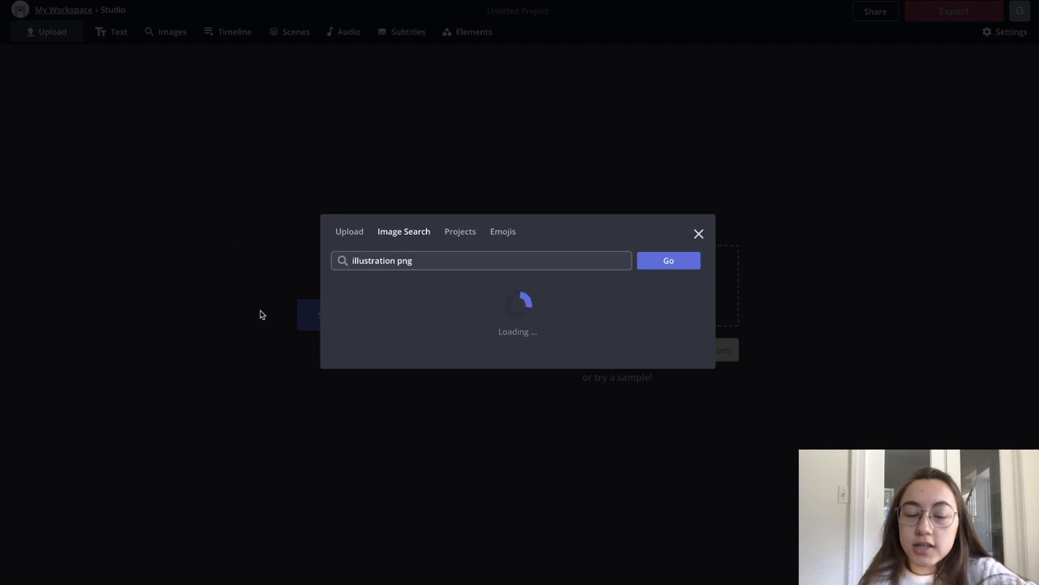
click(667, 260)
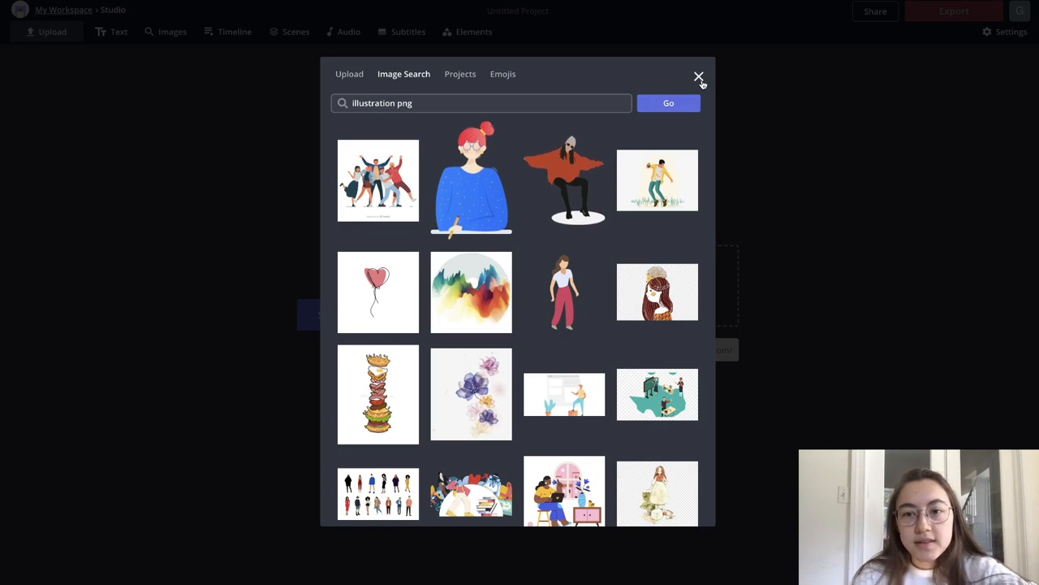
click(698, 76)
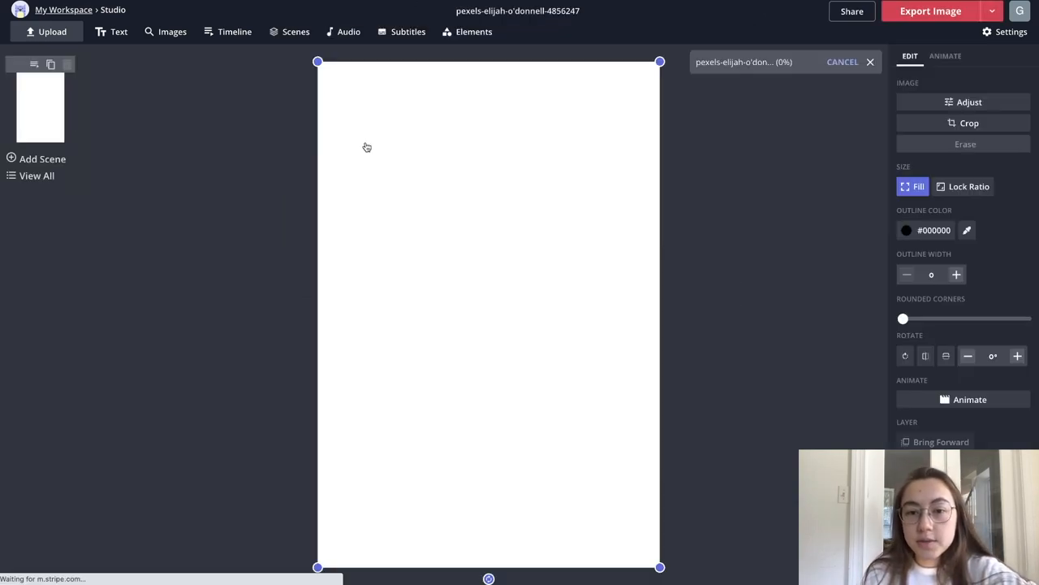
Upload the starry purple webcam video above the photo and preview it on the timeline.
click(46, 31)
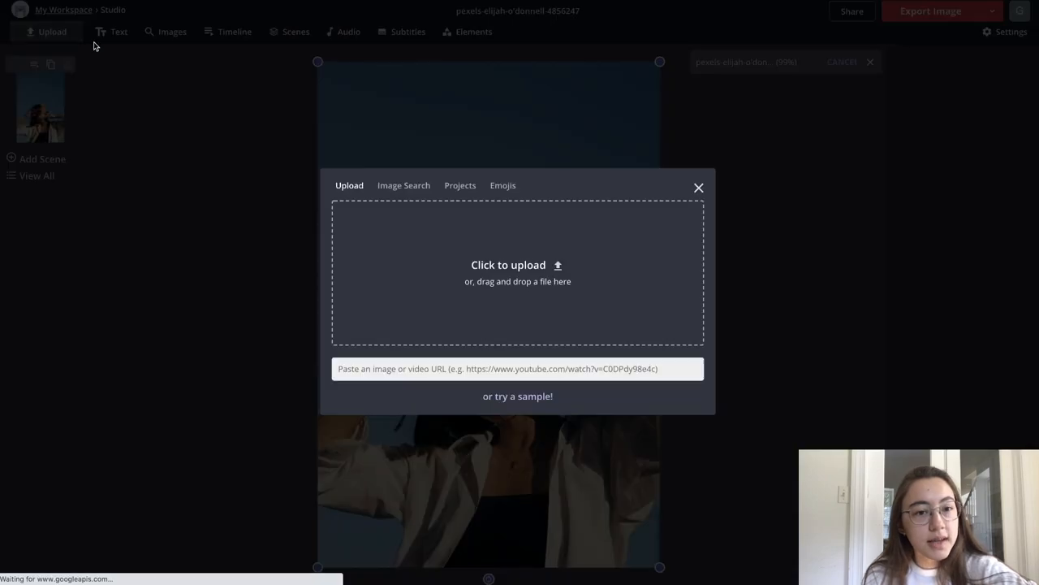
click(508, 265)
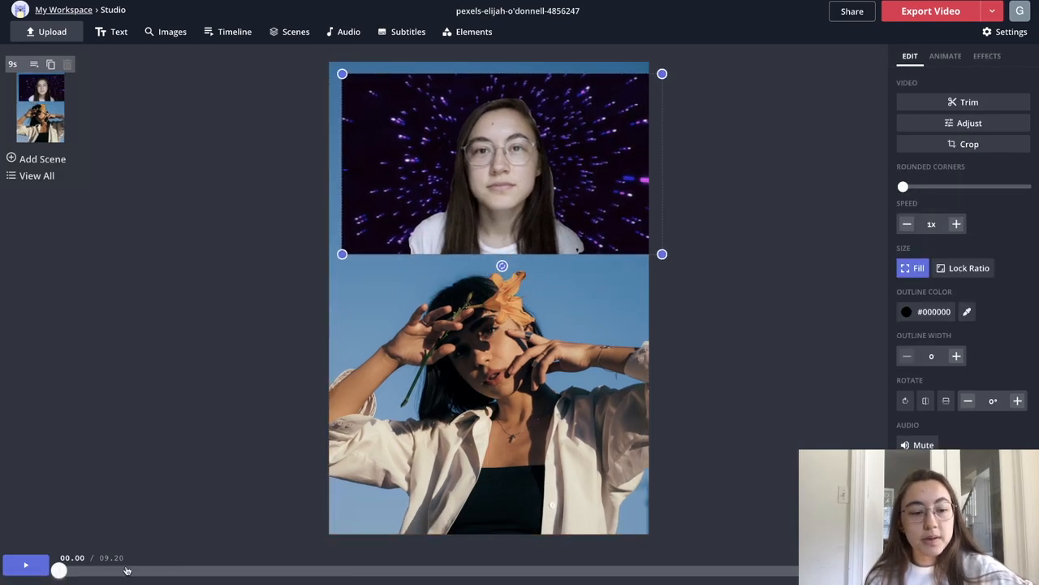
click(25, 564)
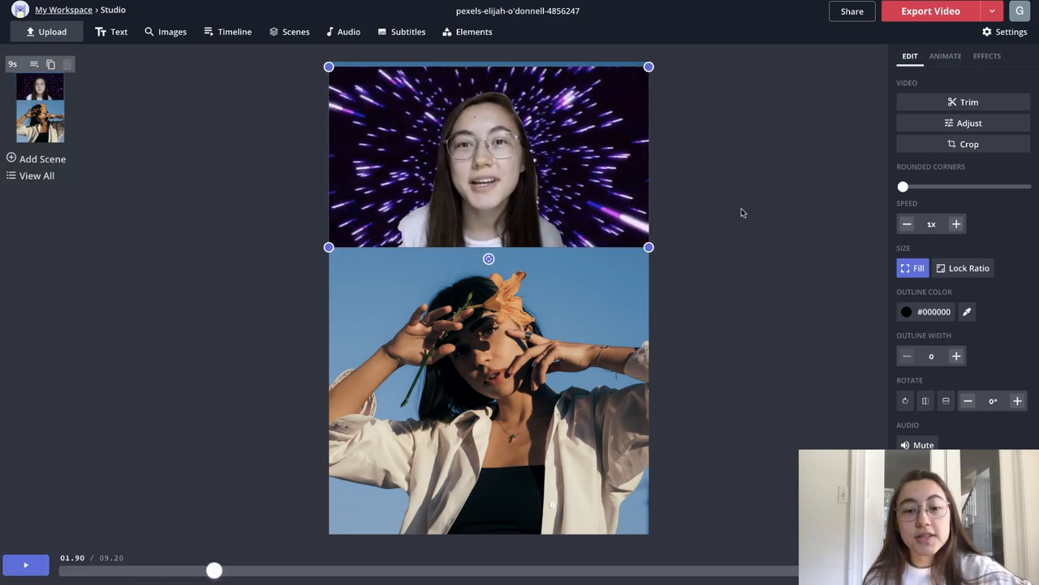
mouse_move(648, 269)
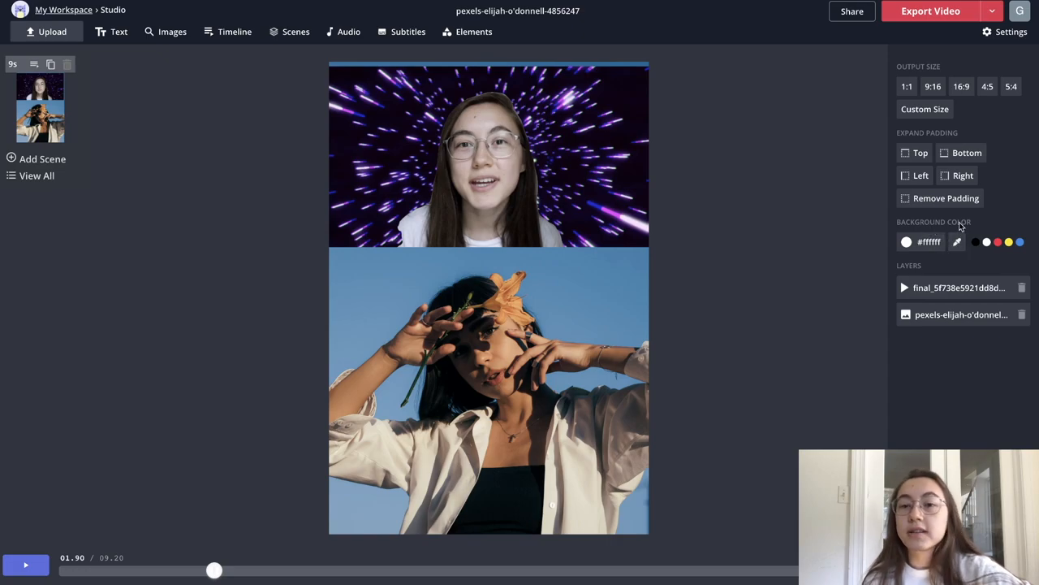
Use the background eyedropper to sample magenta #EC04F4 from the starry video.
click(487, 155)
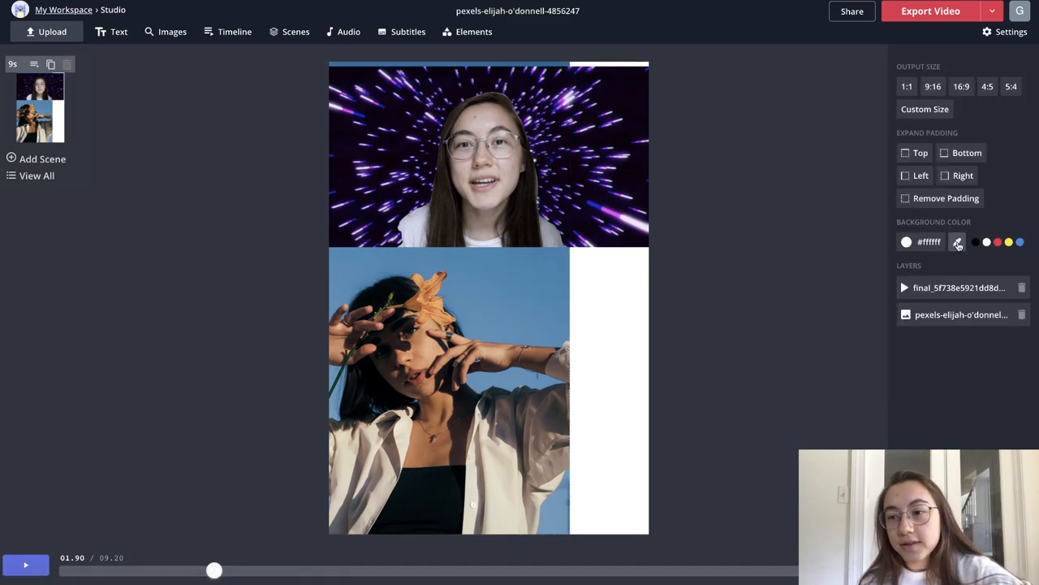
click(957, 241)
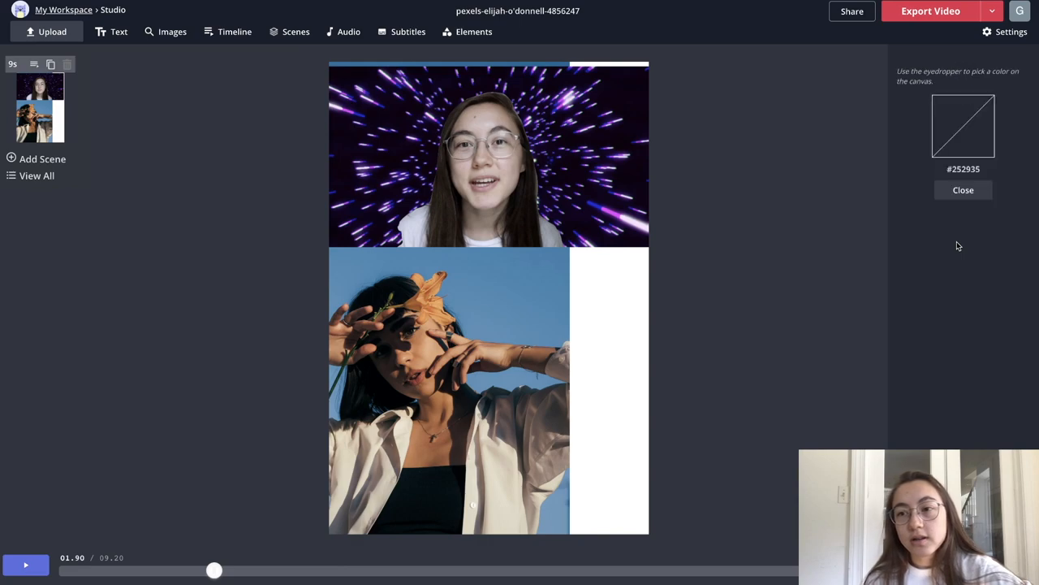
mouse_move(902, 138)
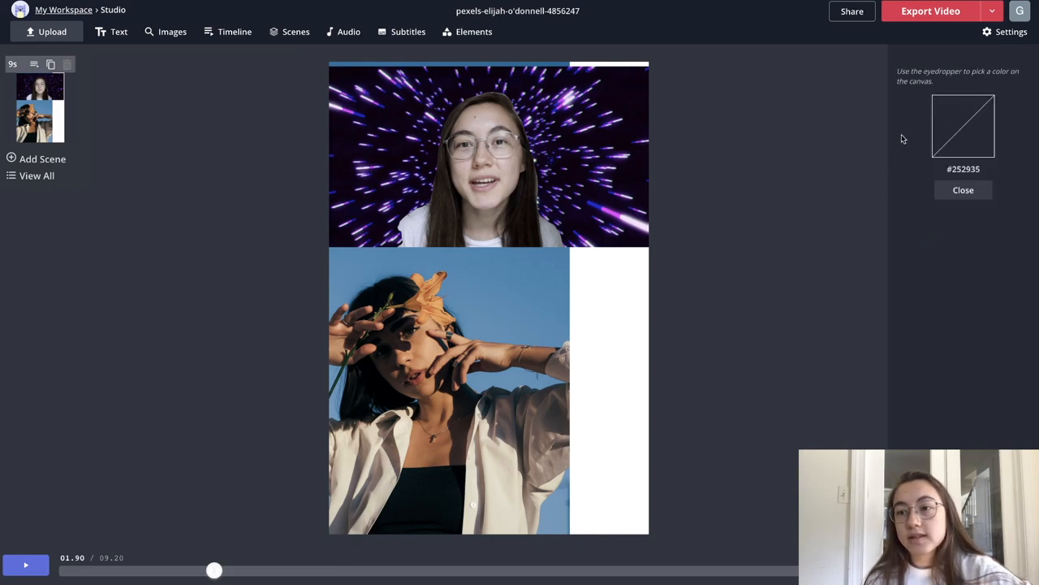
click(603, 161)
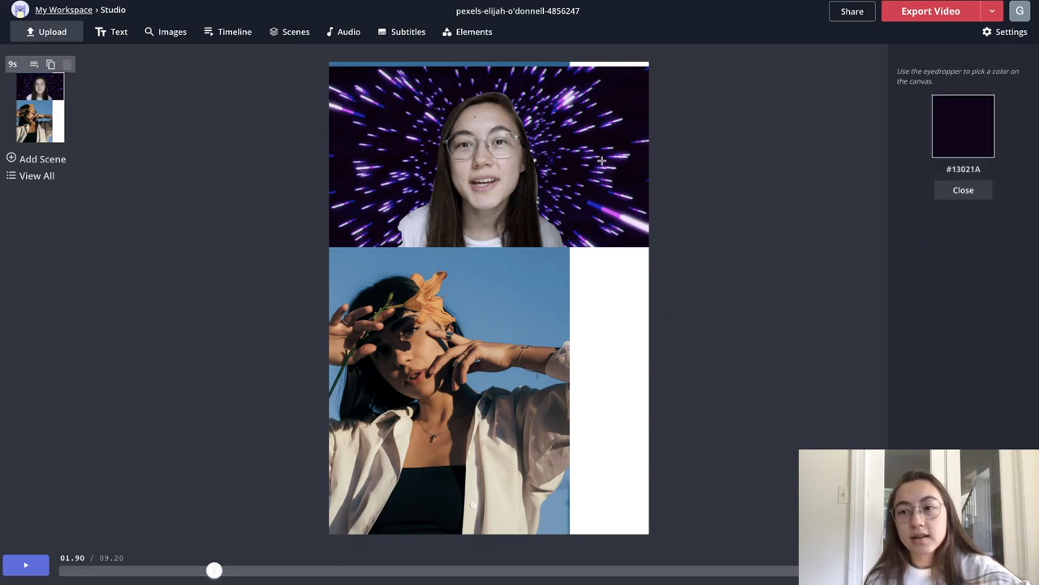
click(435, 280)
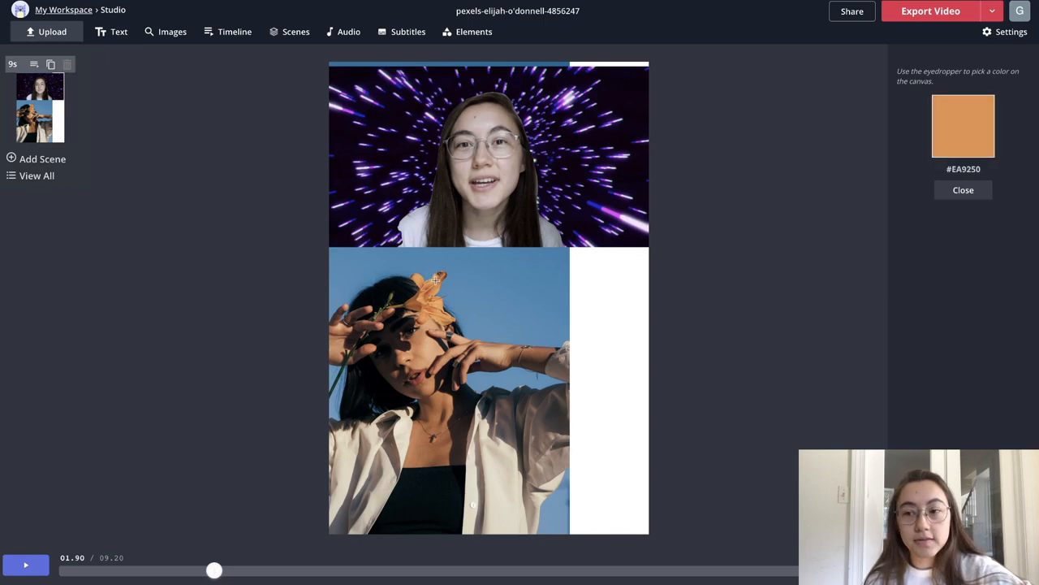
click(447, 278)
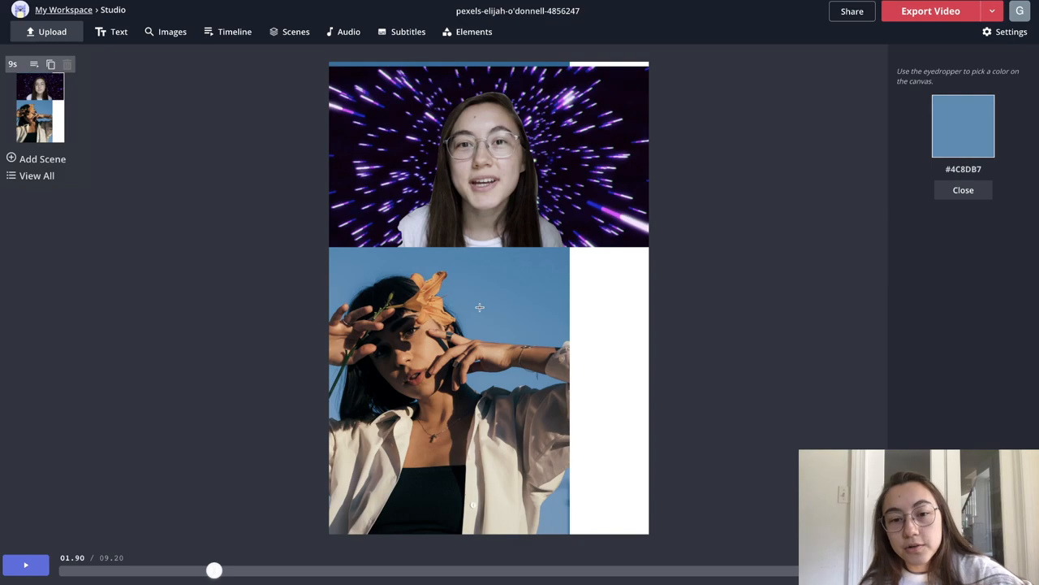
click(457, 385)
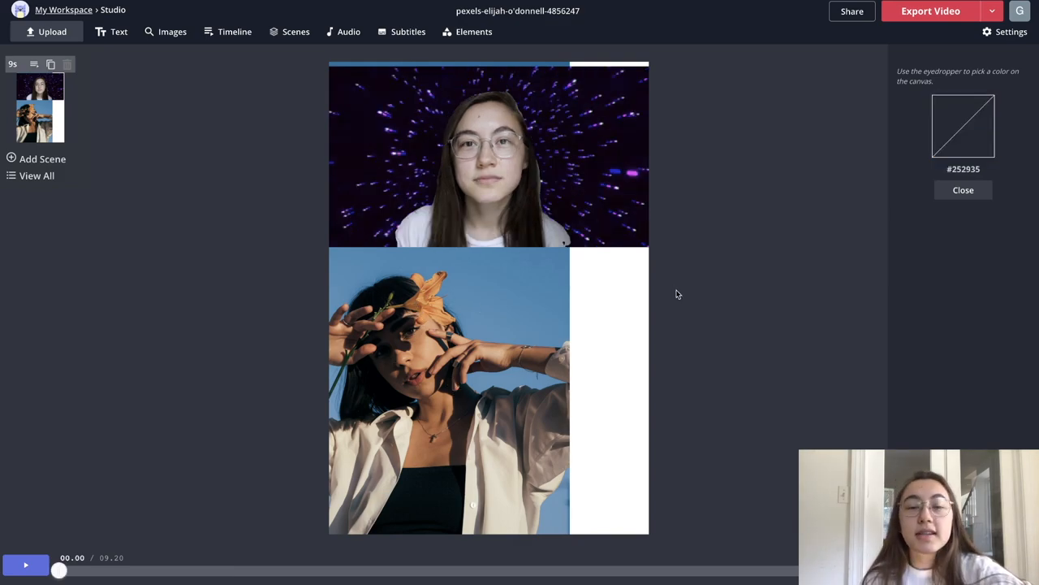
click(600, 204)
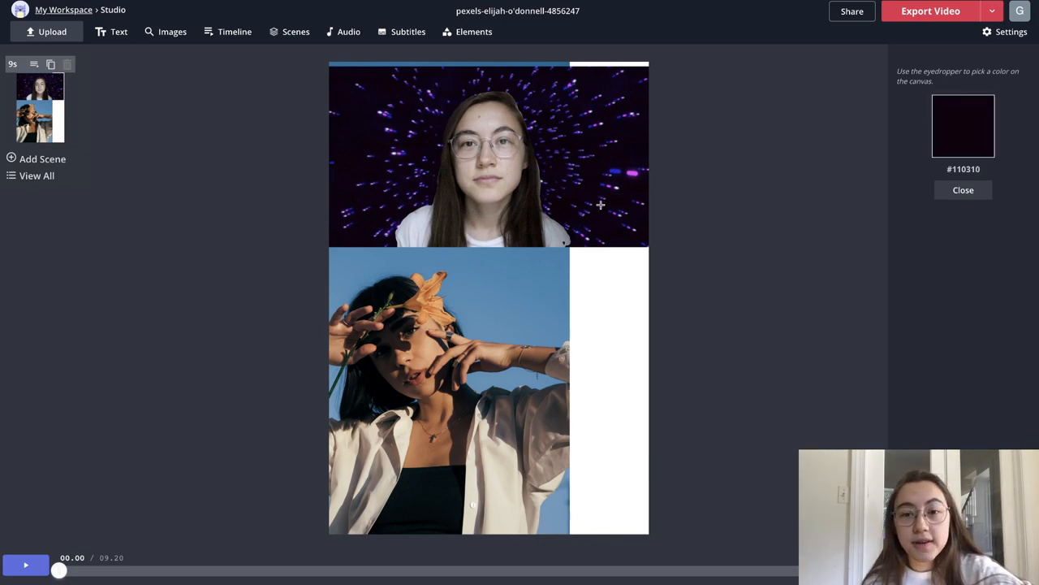
click(632, 173)
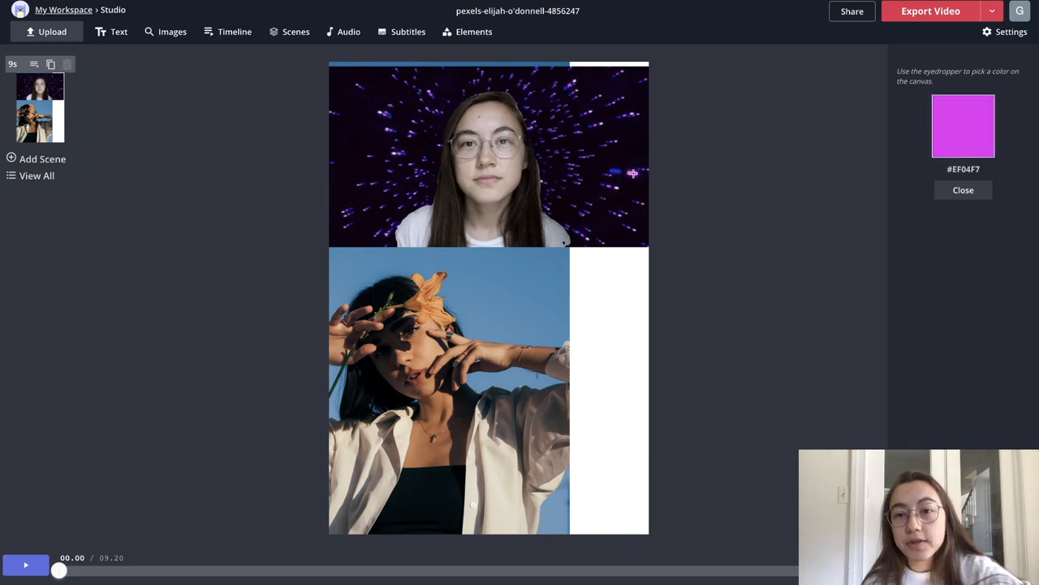
click(632, 172)
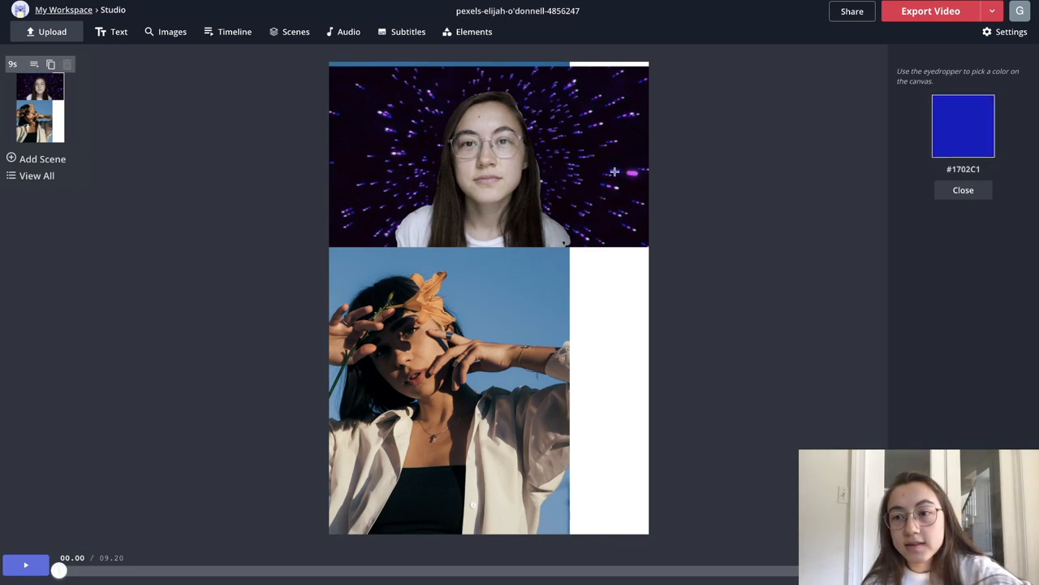
click(610, 140)
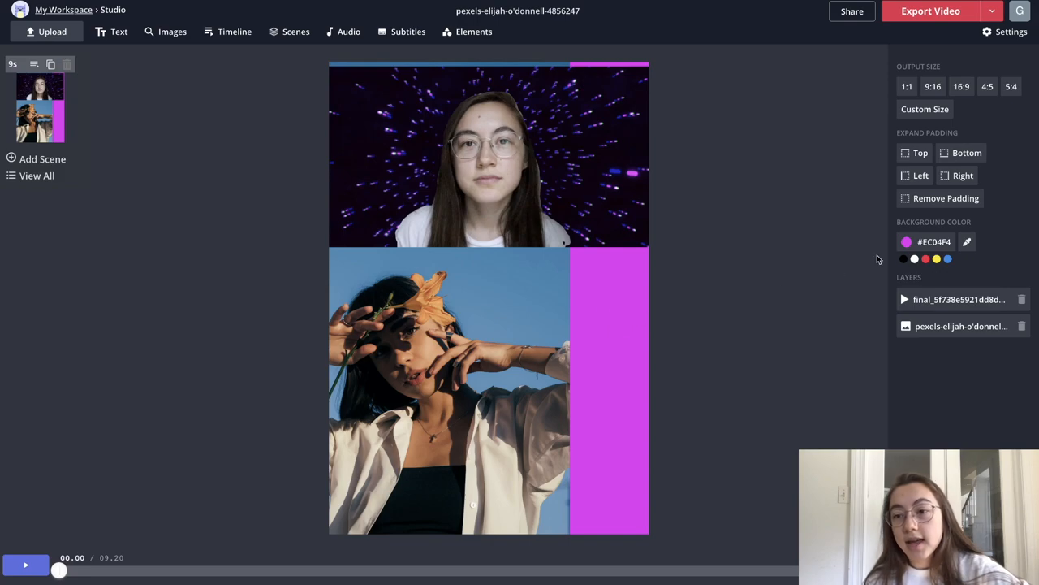
click(906, 241)
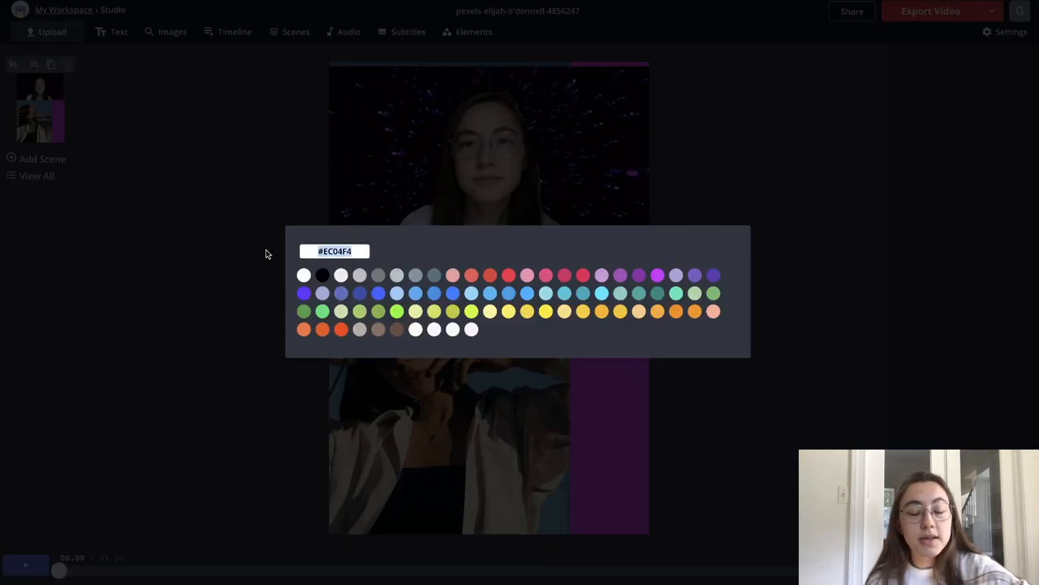
mouse_move(189, 277)
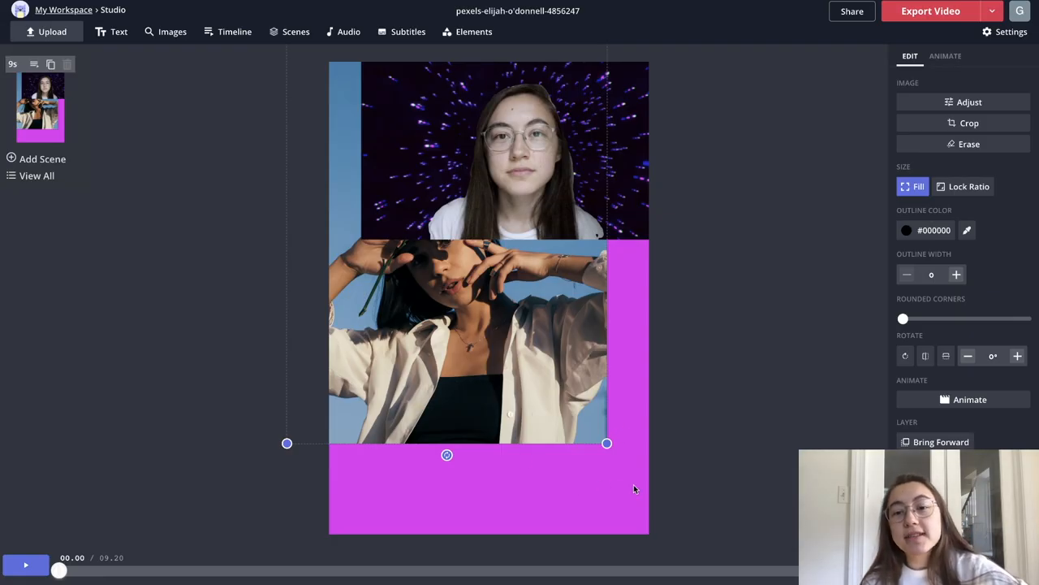
mouse_move(657, 469)
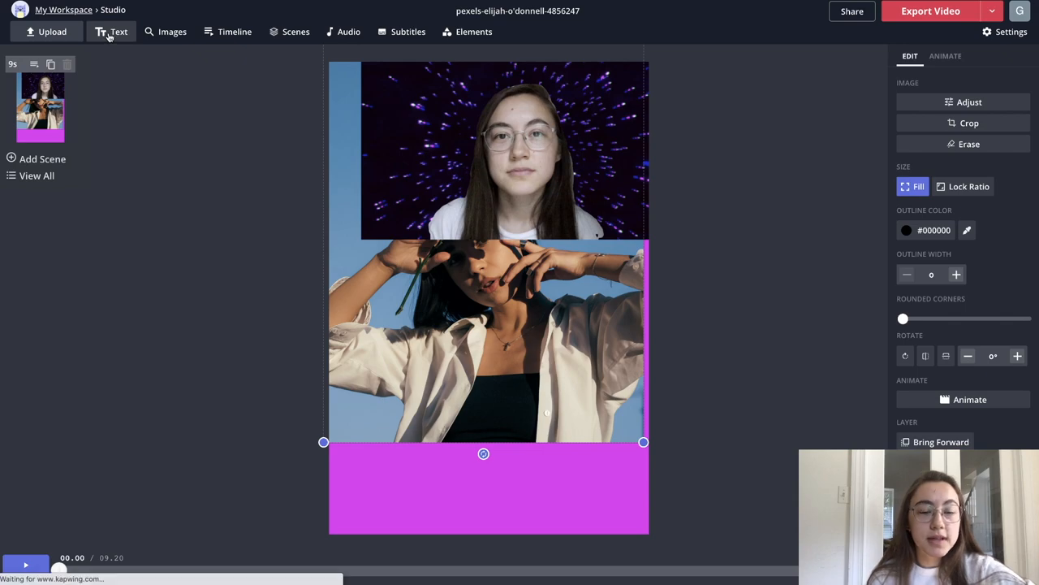
Add a 'Sample text' caption with no outline, peach text and a sampled beige background.
click(118, 32)
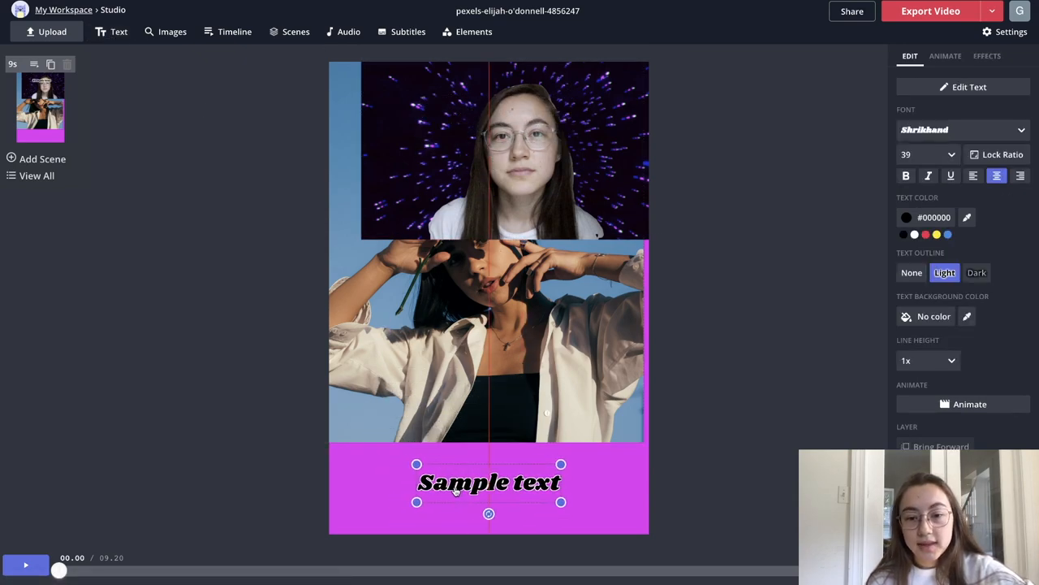
click(911, 272)
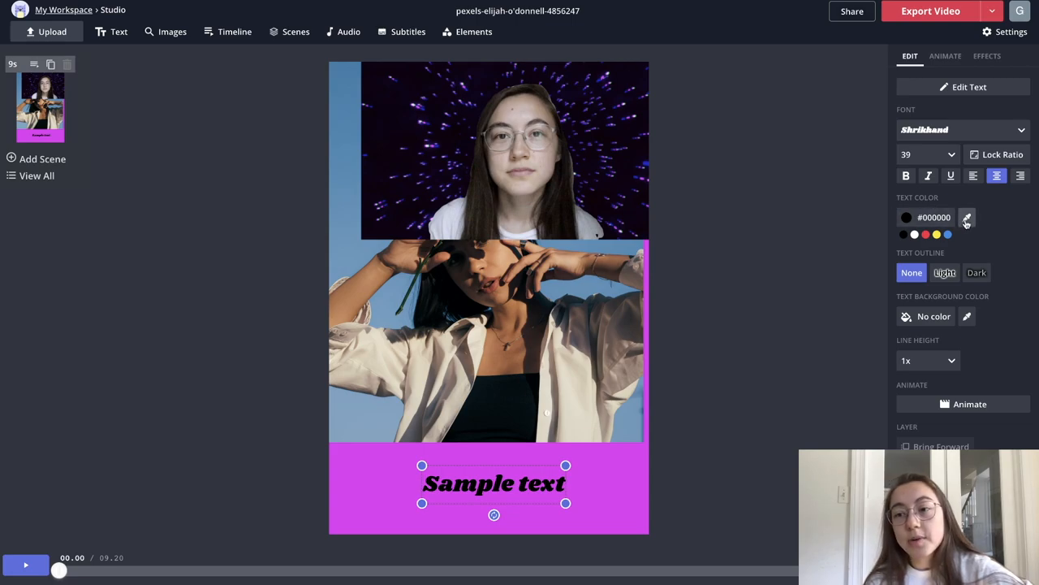
click(967, 217)
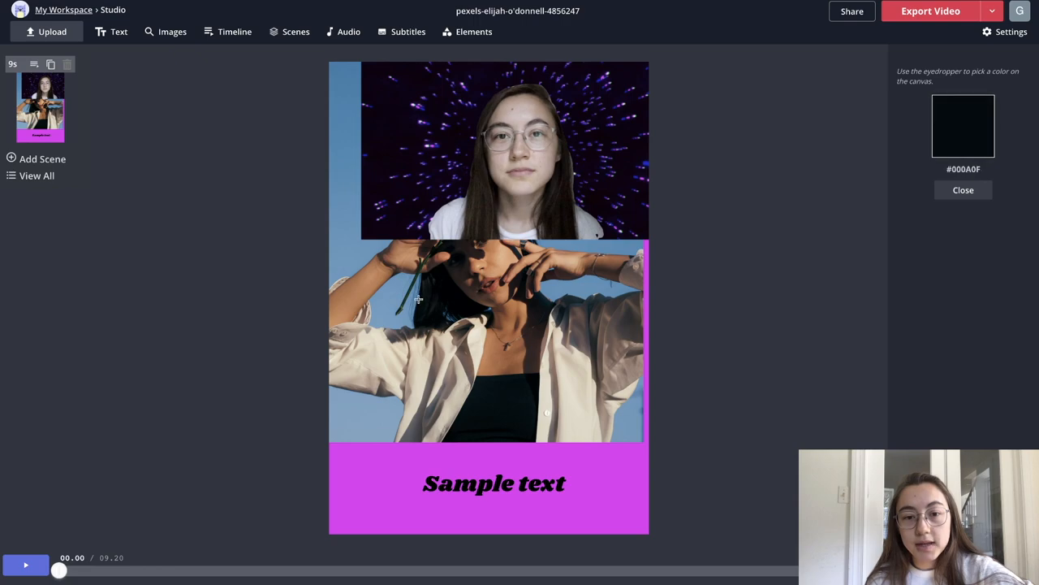
click(494, 483)
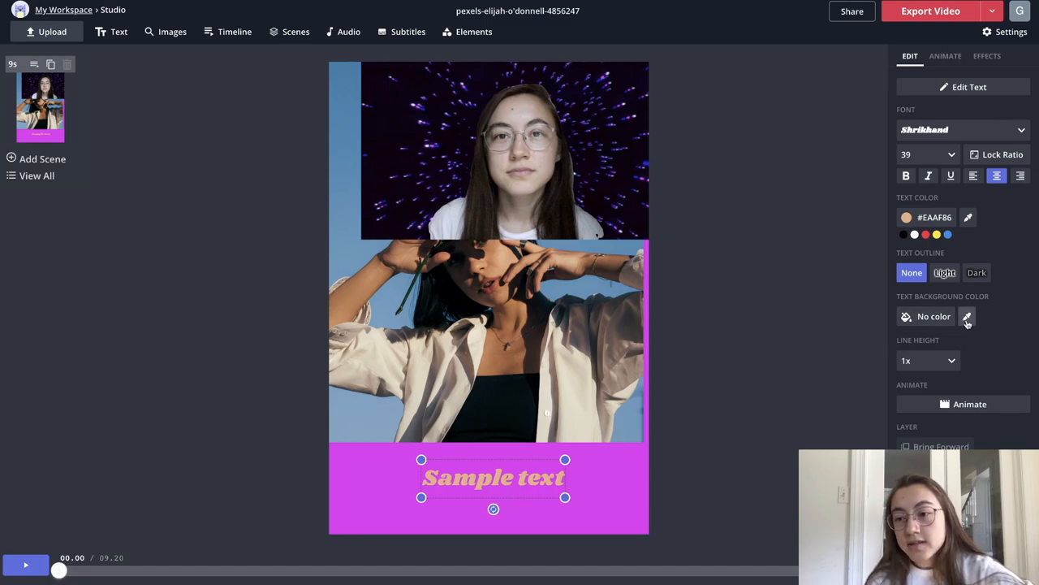
click(967, 317)
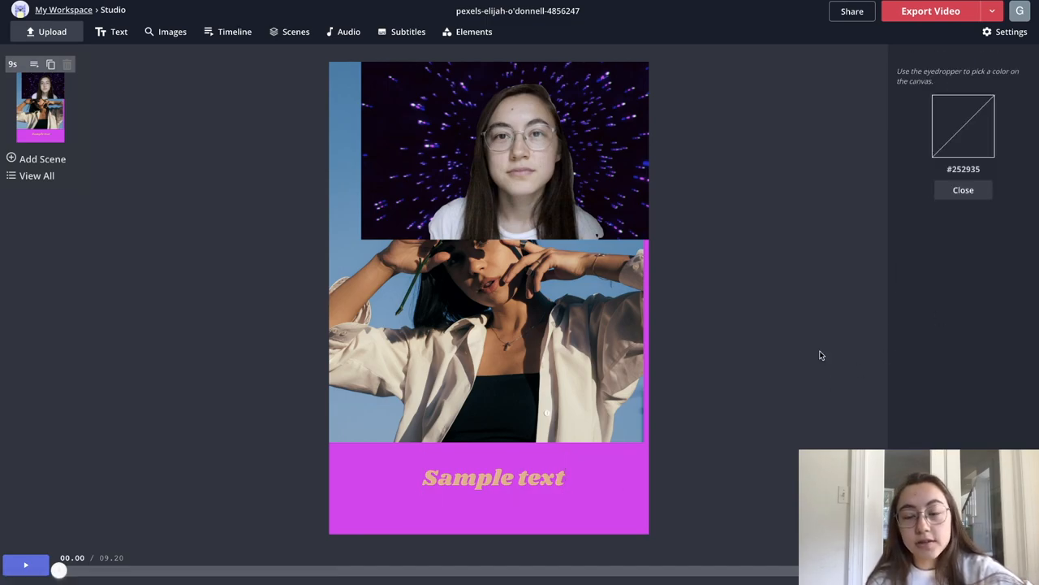
click(568, 370)
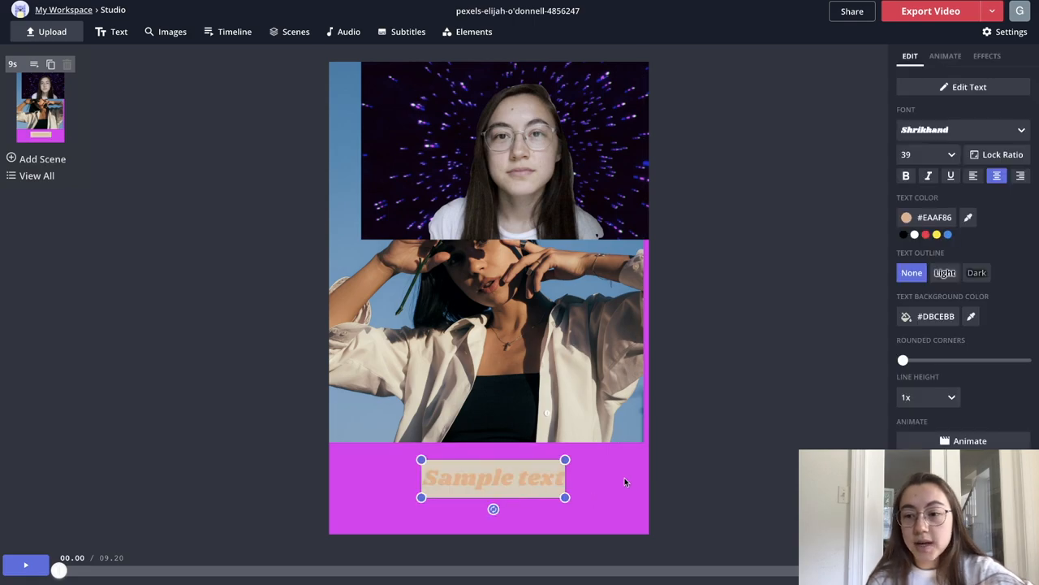
Apply a drop shadow effect to the caption and move it toward the left.
click(986, 55)
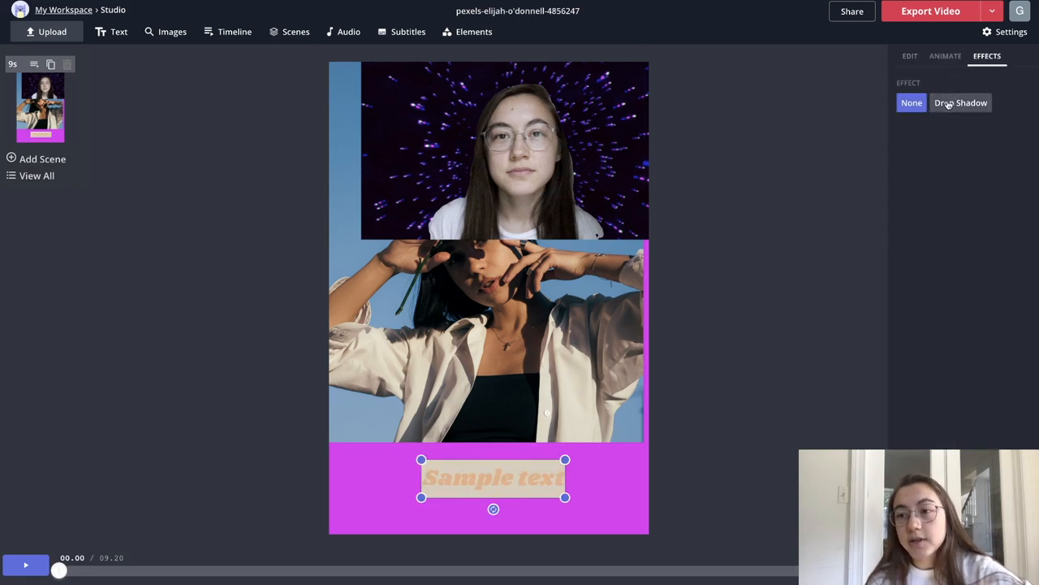
click(961, 102)
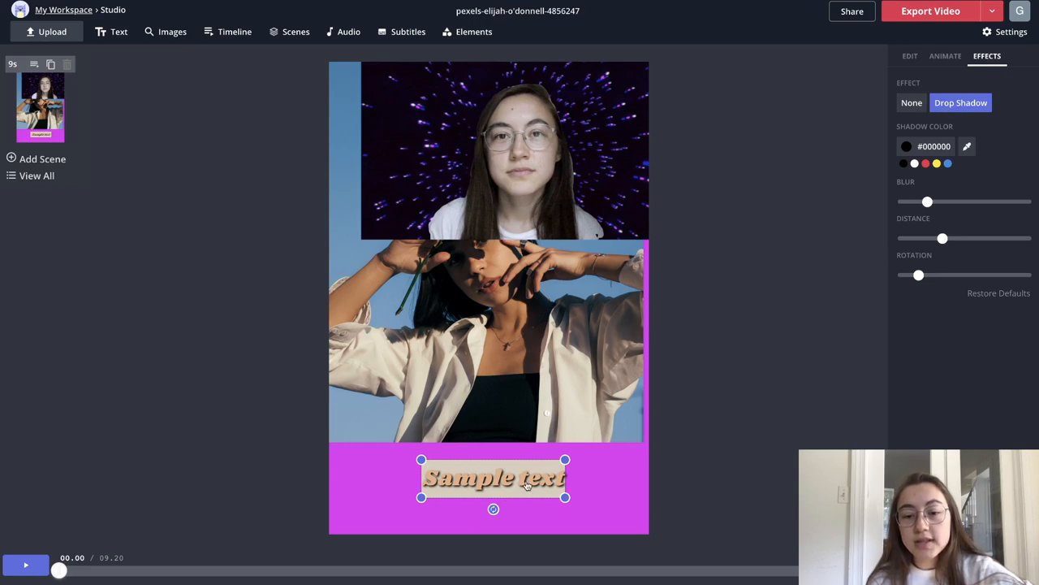
click(911, 103)
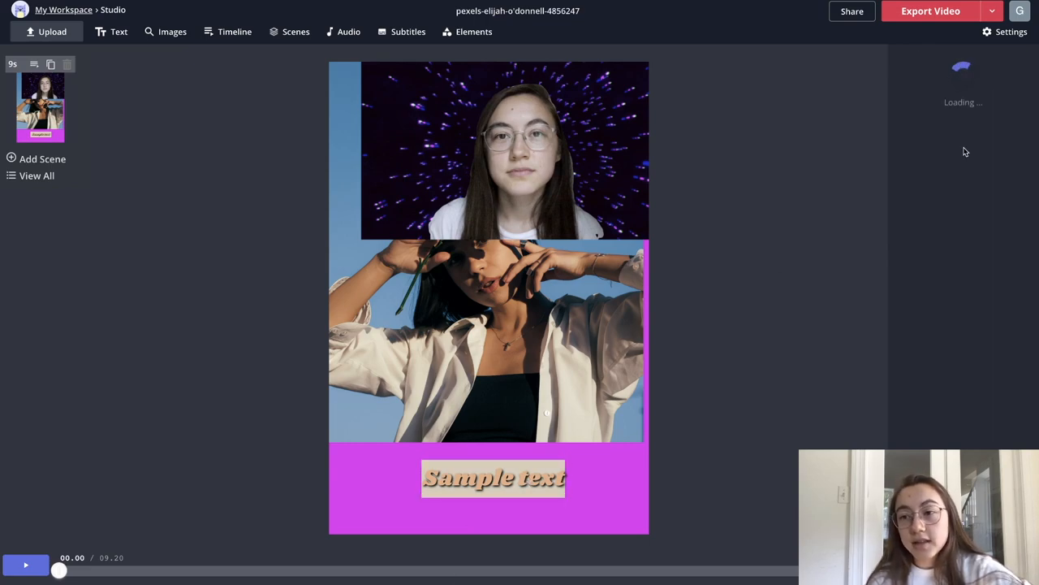
click(499, 340)
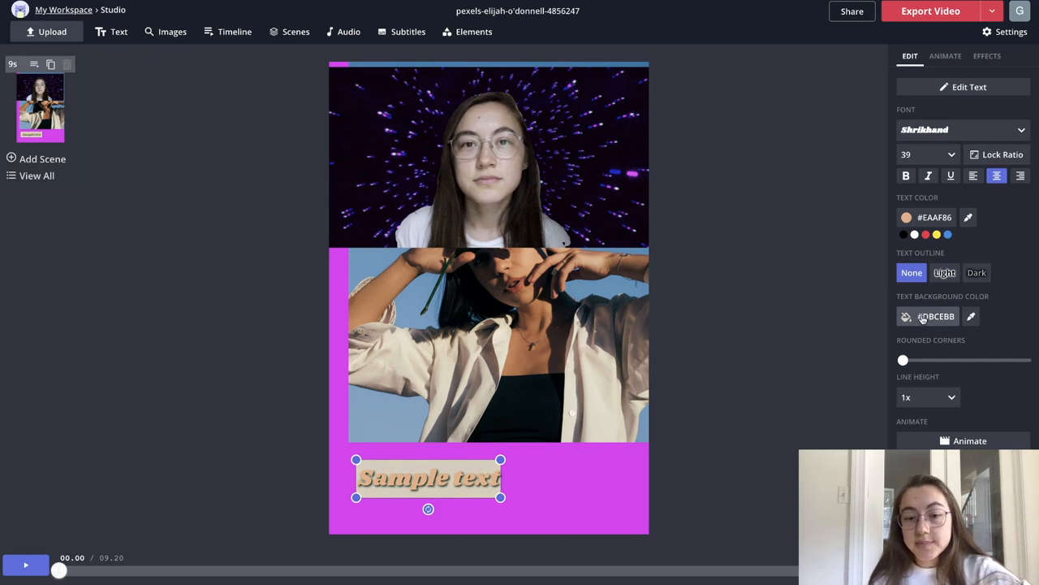
Change the caption background to blue with hex code #596 and delete the video layer.
click(937, 316)
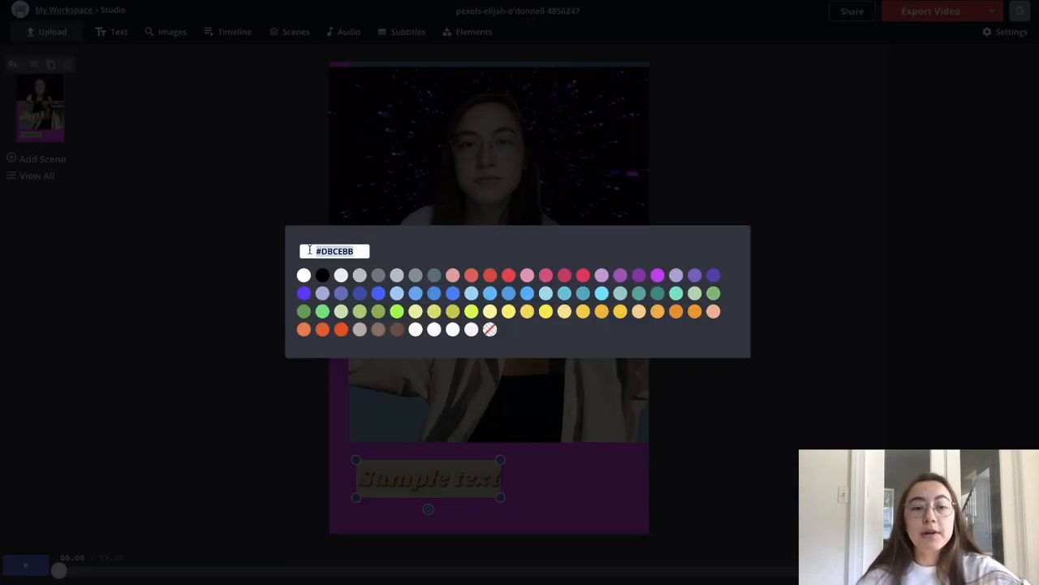
text(#596)
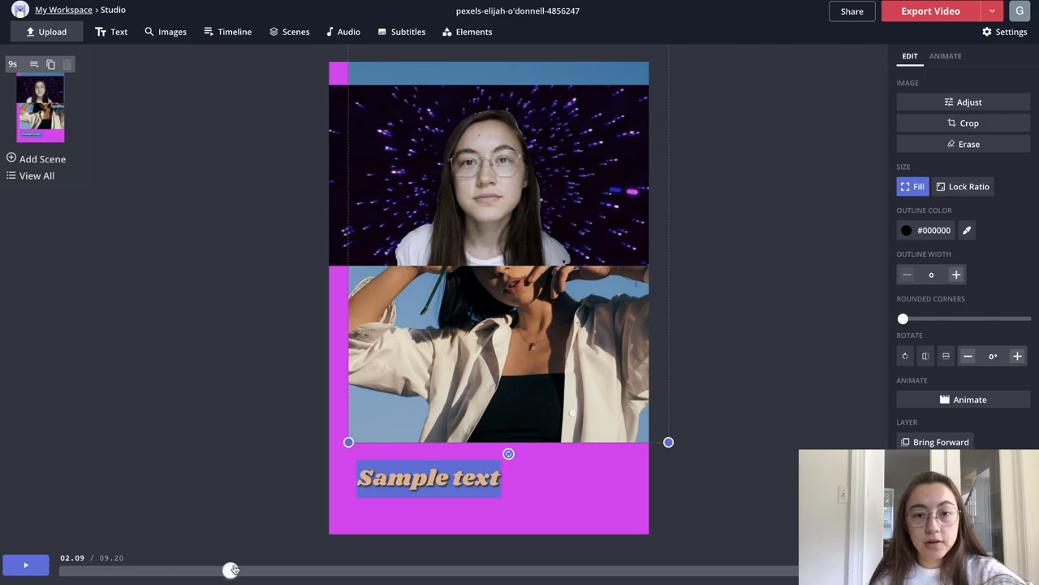
drag(234, 569, 351, 569)
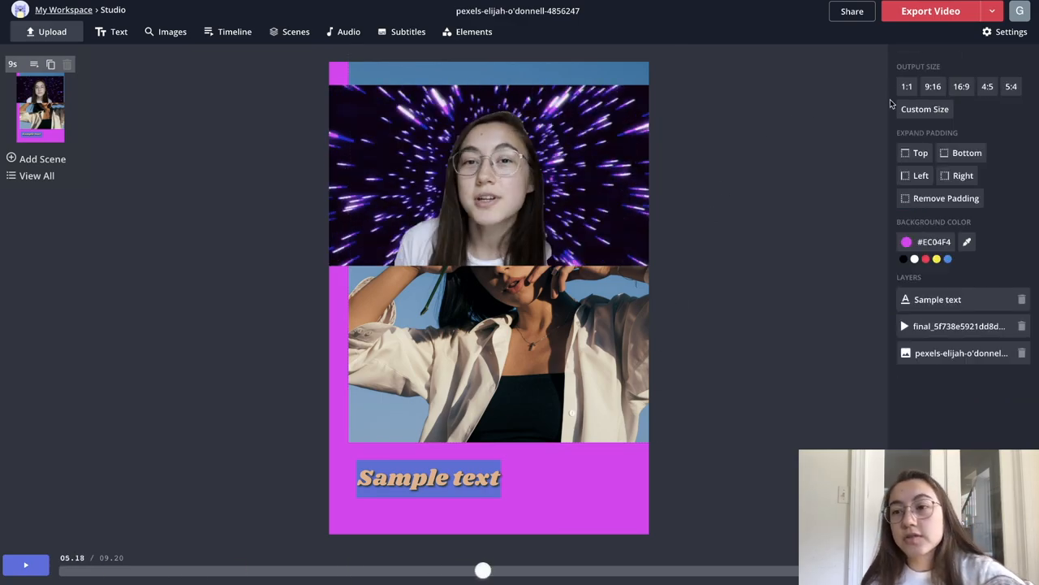
click(966, 241)
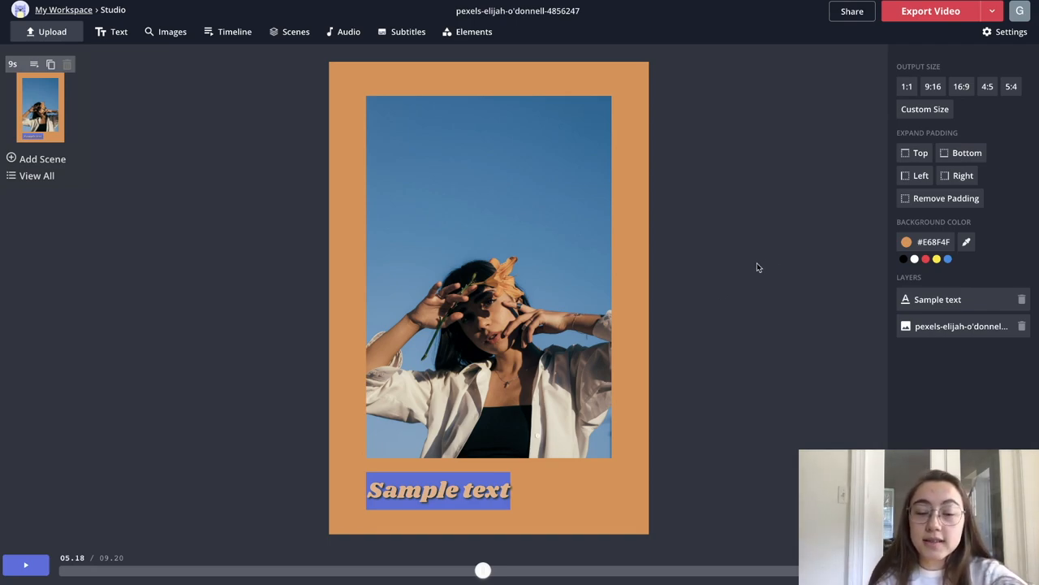
mouse_move(548, 290)
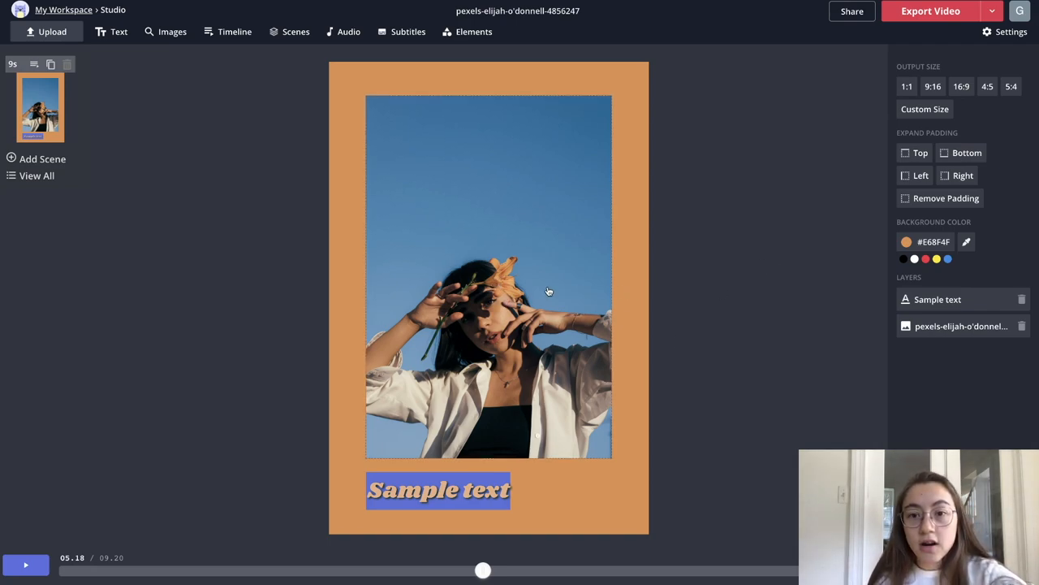
Recolour the Summer 2020 title cream by sampling the woman's white shirt.
click(439, 488)
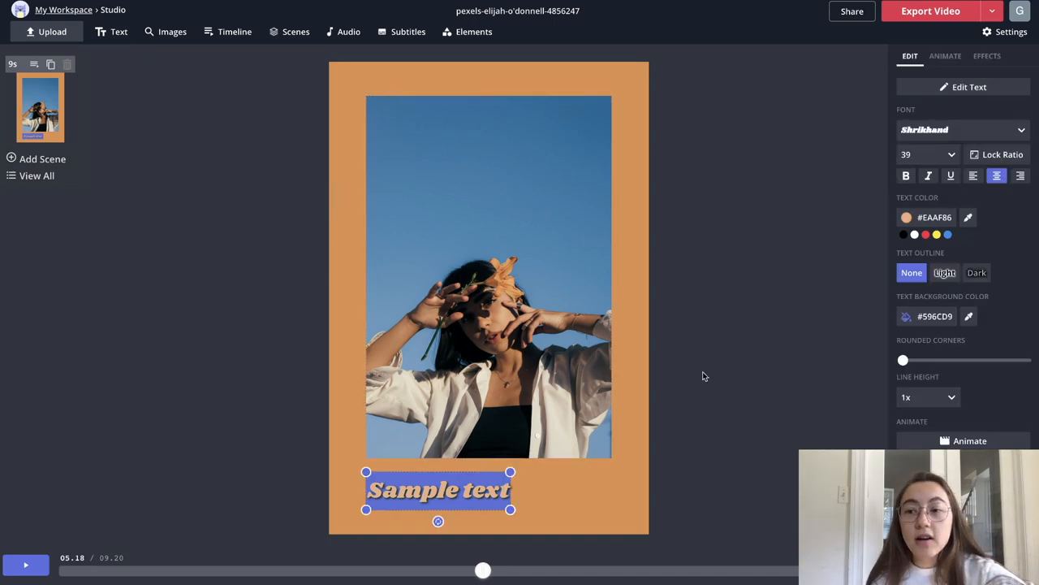
mouse_move(674, 375)
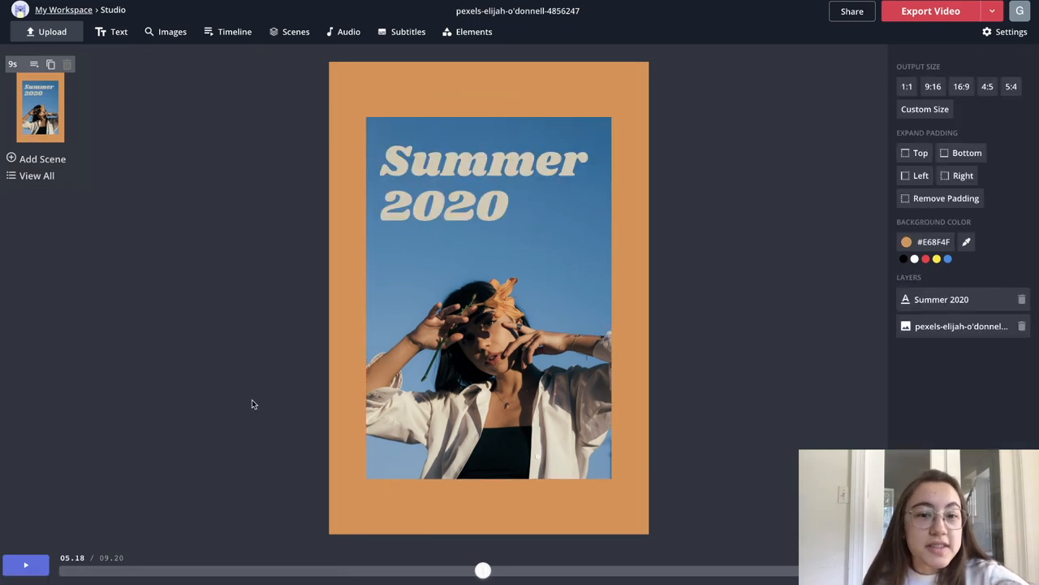
mouse_move(750, 362)
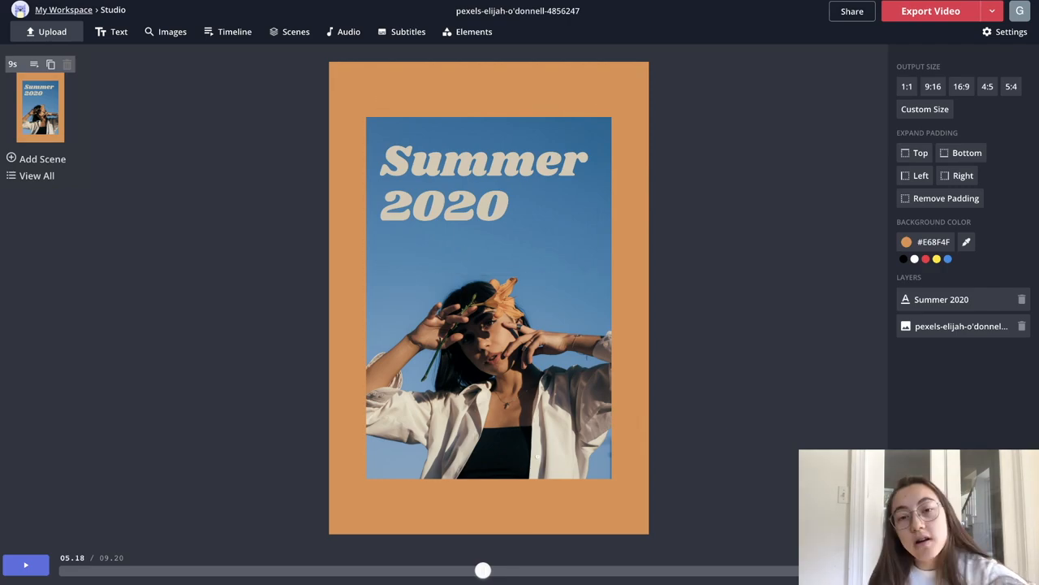
click(455, 203)
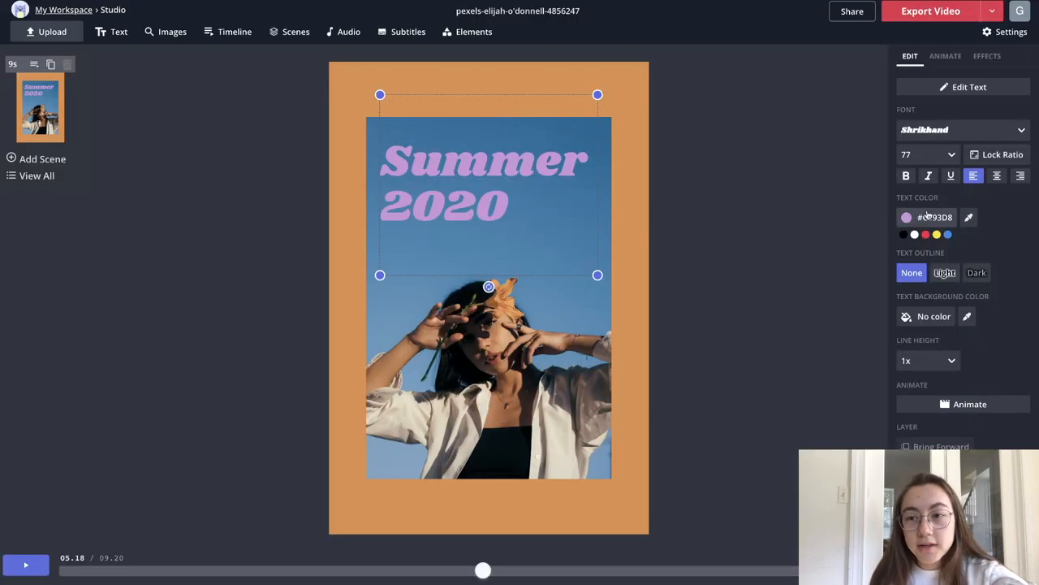
click(906, 216)
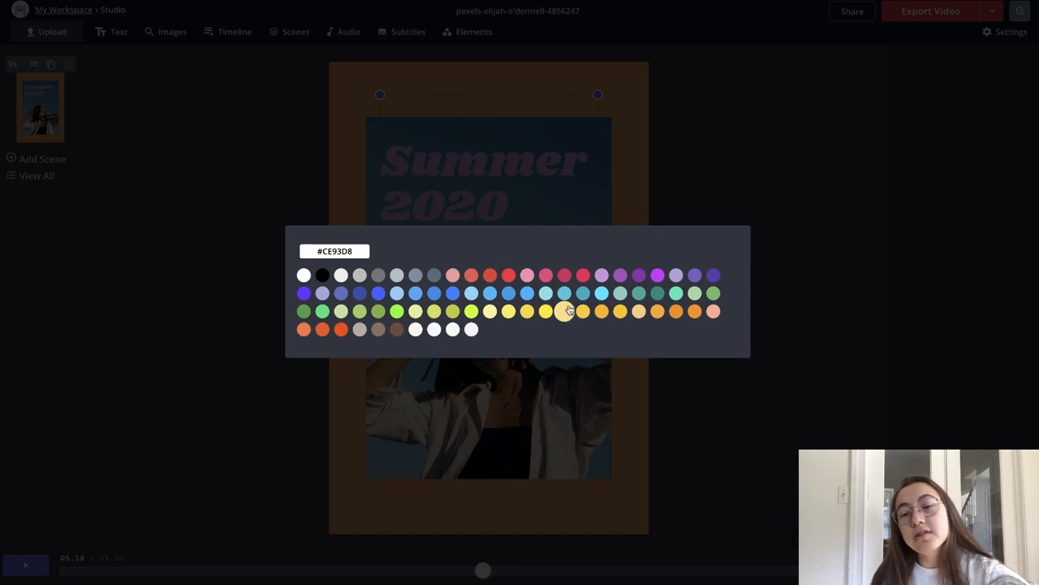
click(568, 311)
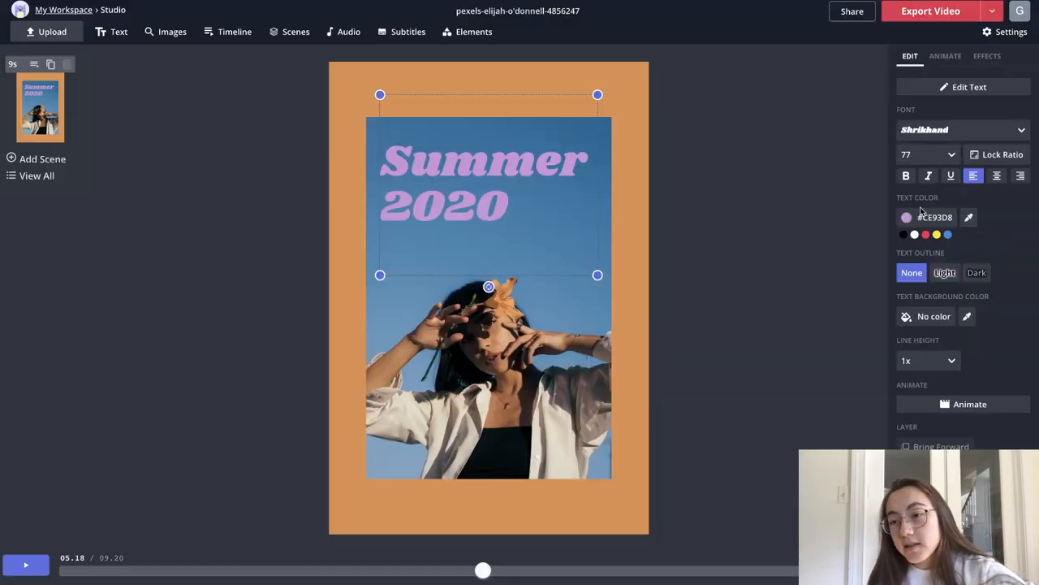
click(968, 217)
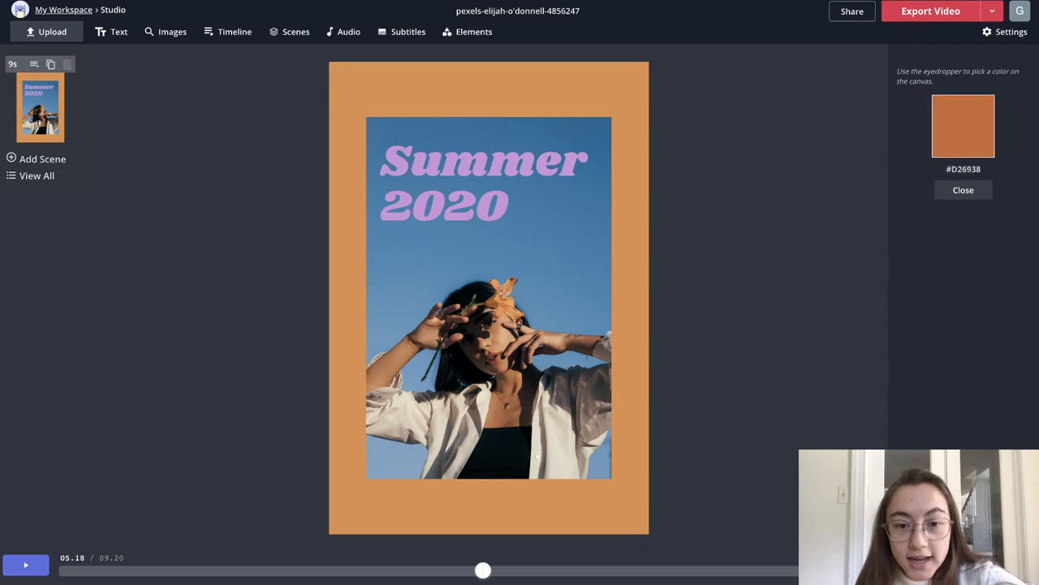
click(552, 410)
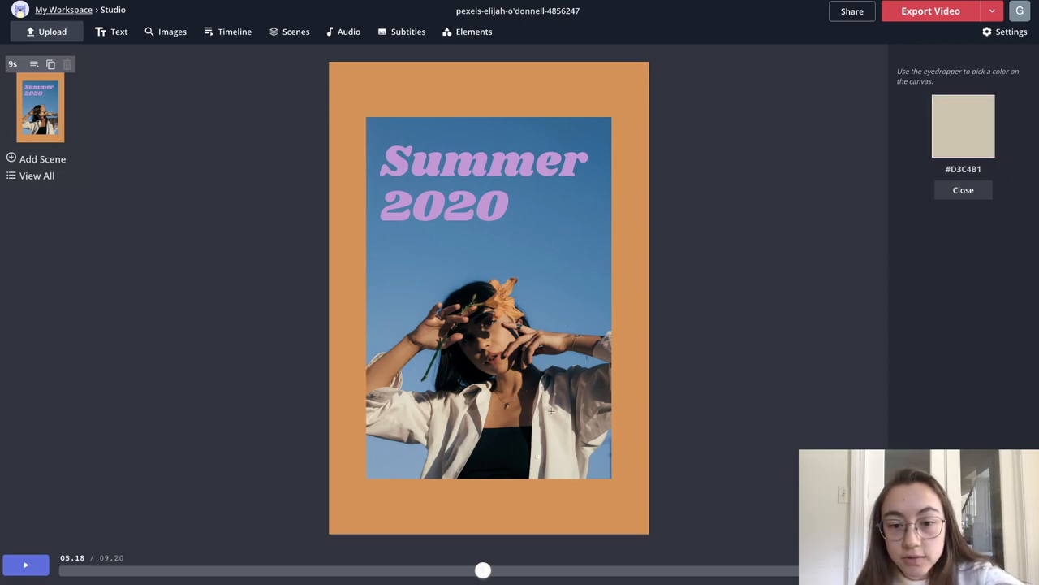
click(963, 189)
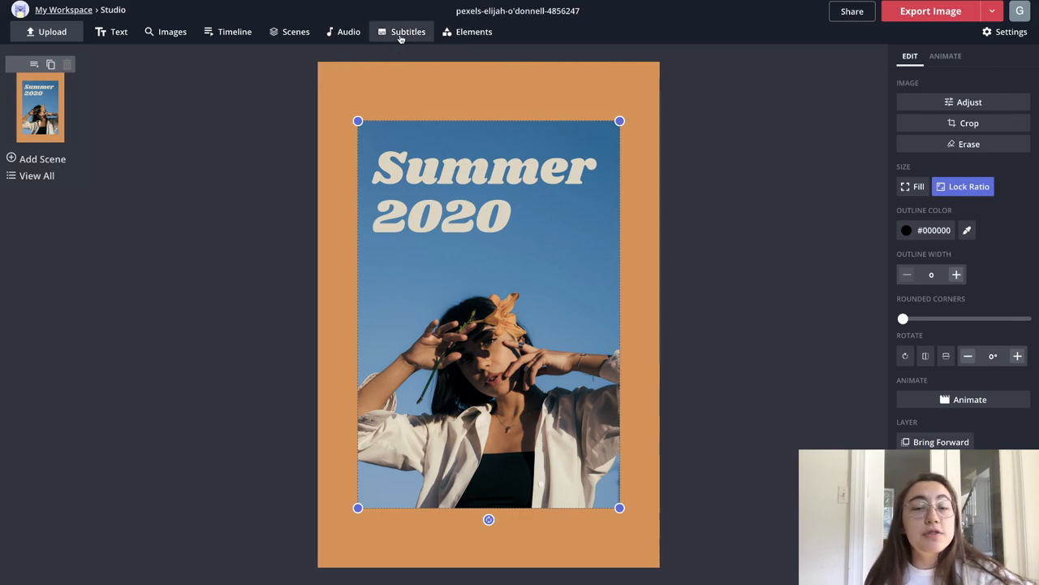
Browse the Elements tab's shapes, progress bar and waveform options.
click(474, 31)
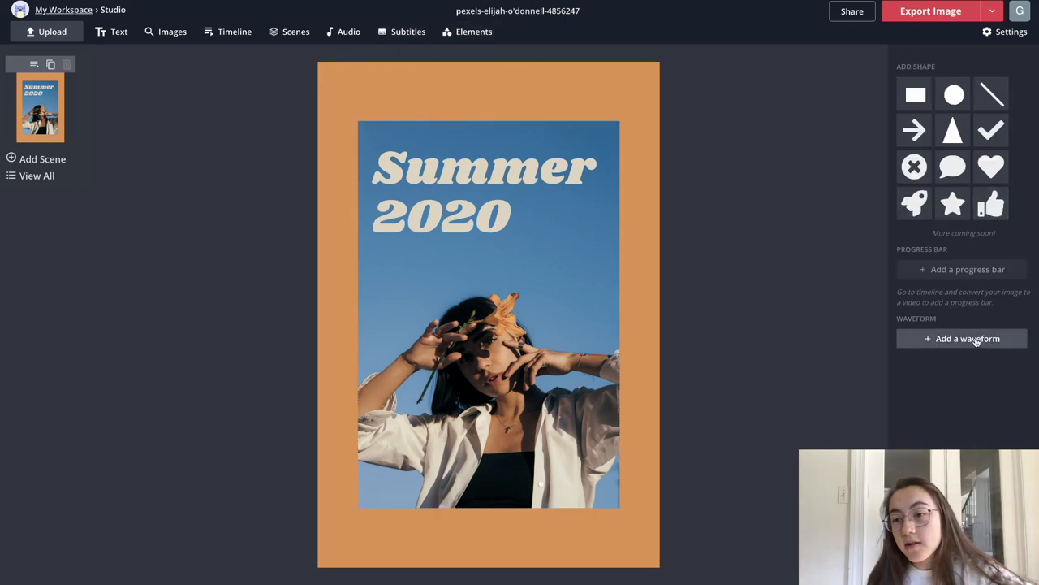
mouse_move(920, 276)
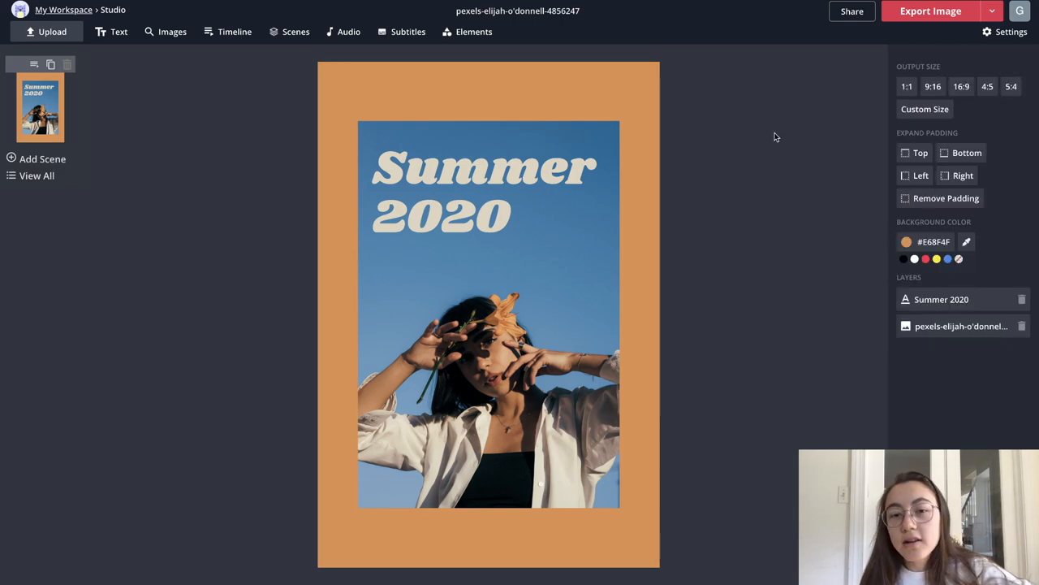
mouse_move(762, 217)
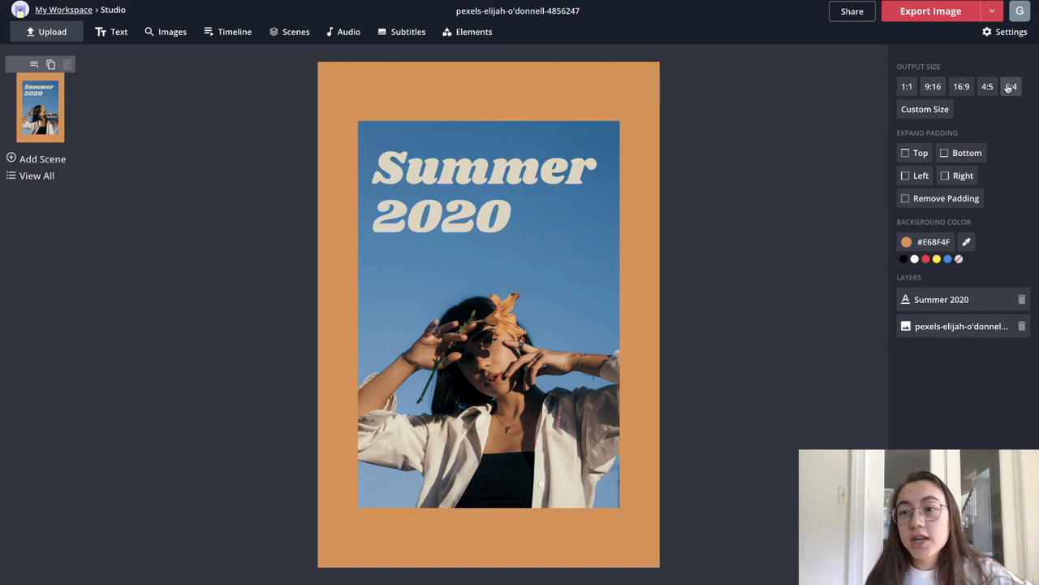
Try 1:1 and 9:16 output sizes, then settle on 16:9 widescreen.
click(907, 86)
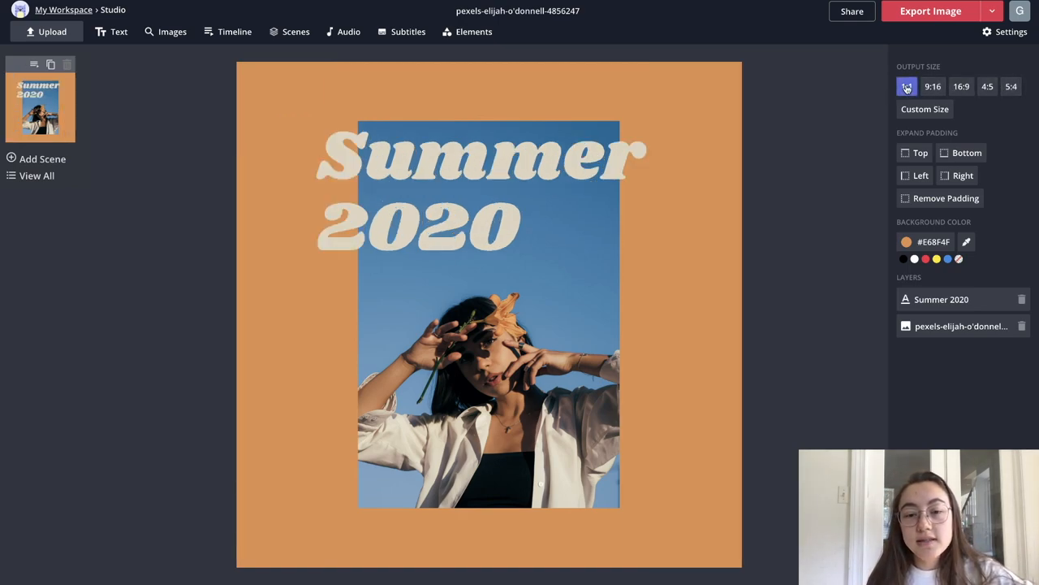
click(907, 87)
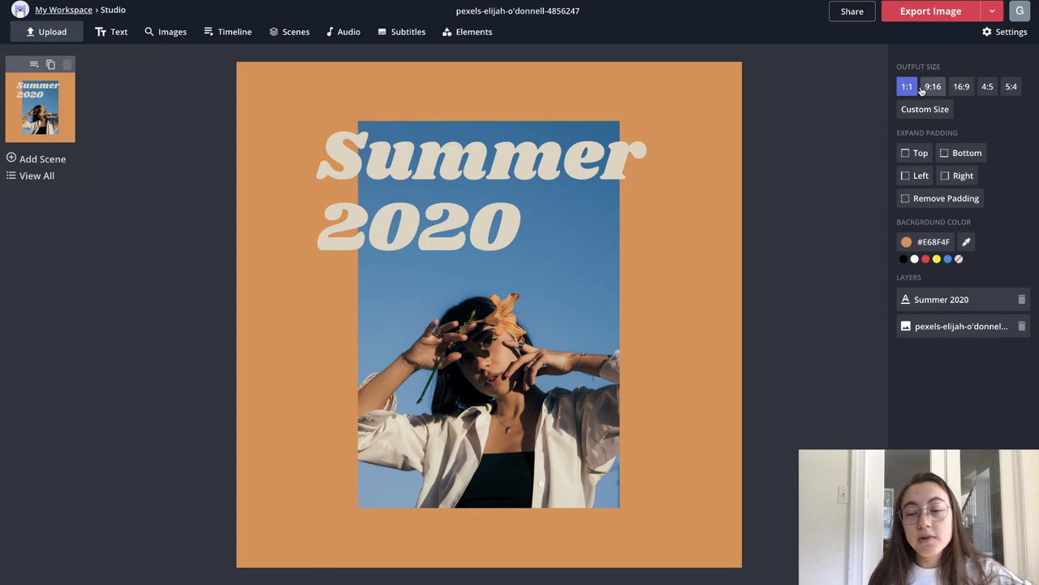
click(933, 86)
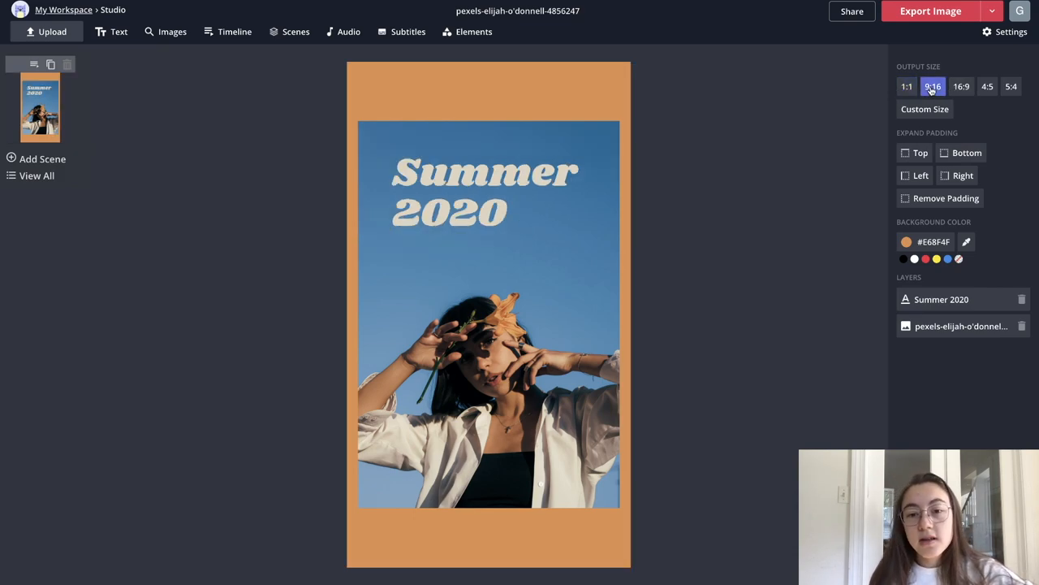
click(962, 86)
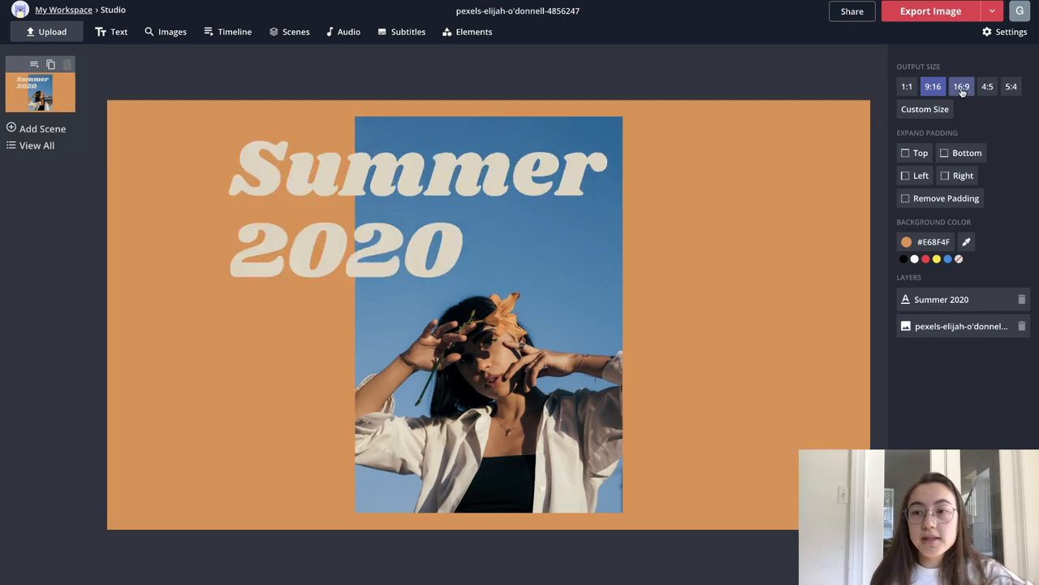
click(962, 86)
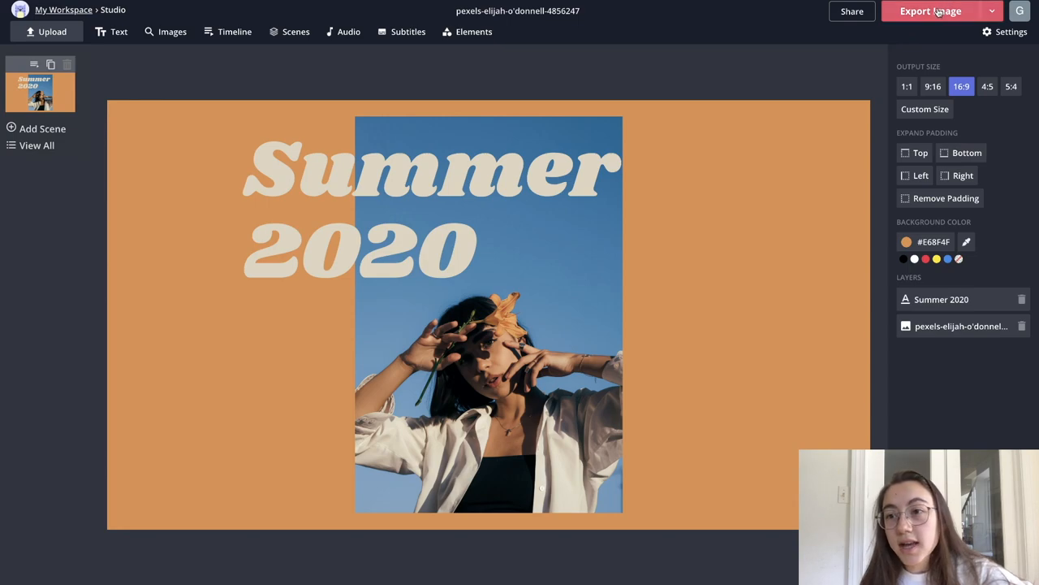
Export the Summer 2020 widescreen graphic as a JPEG and copy its share link.
click(931, 11)
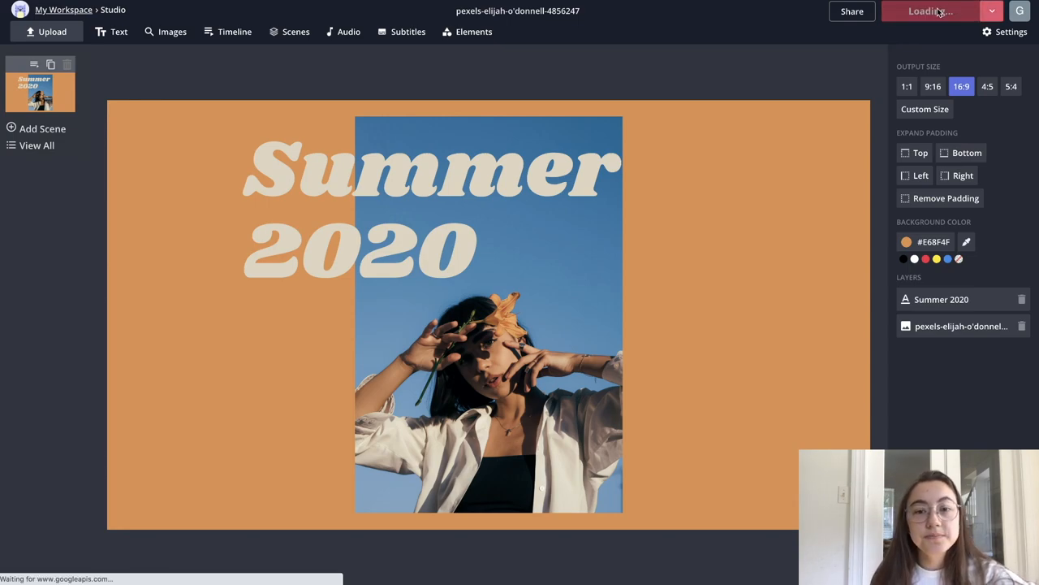
click(930, 11)
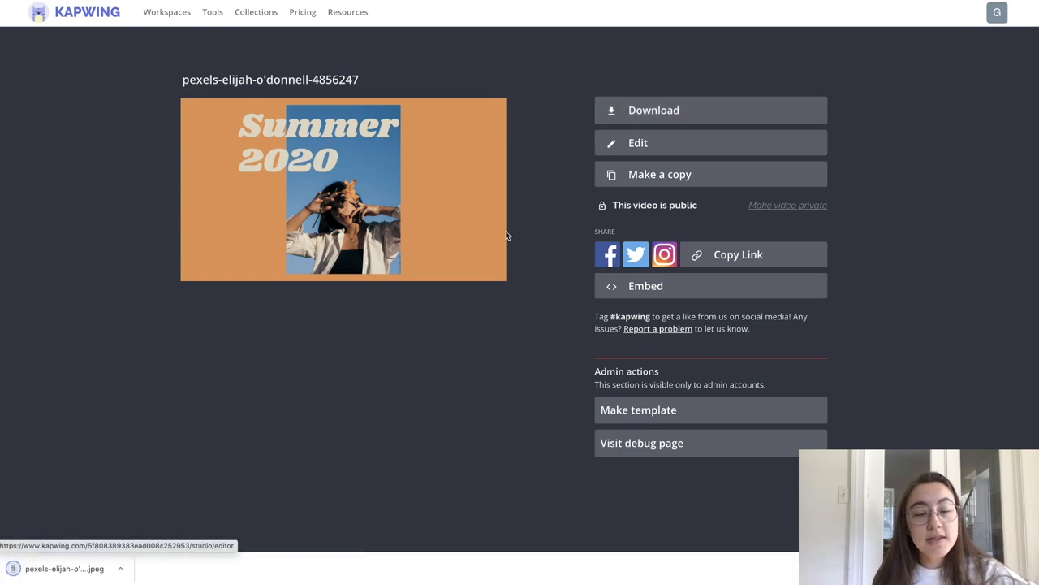
mouse_move(536, 171)
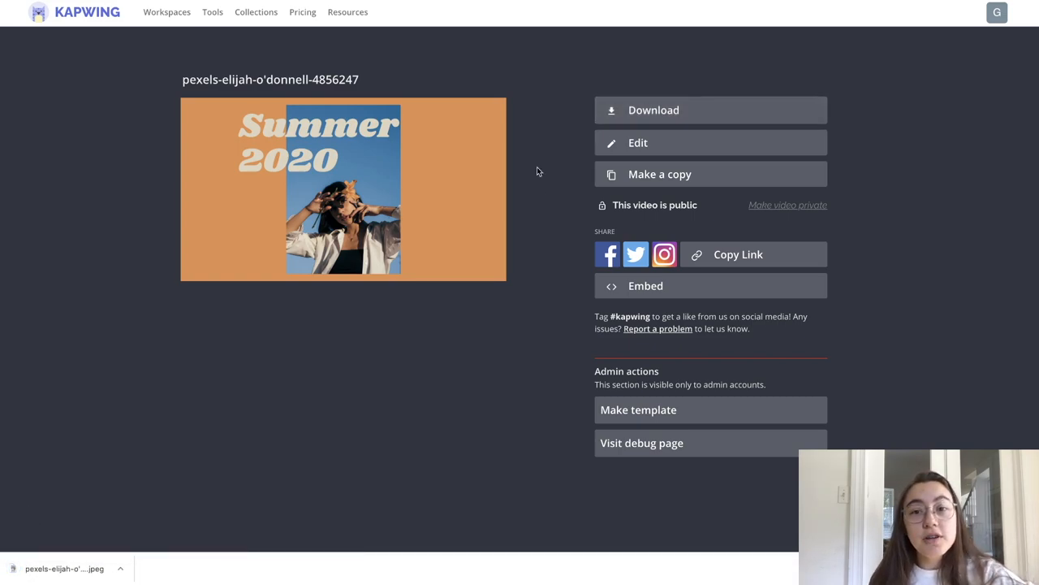
mouse_move(670, 142)
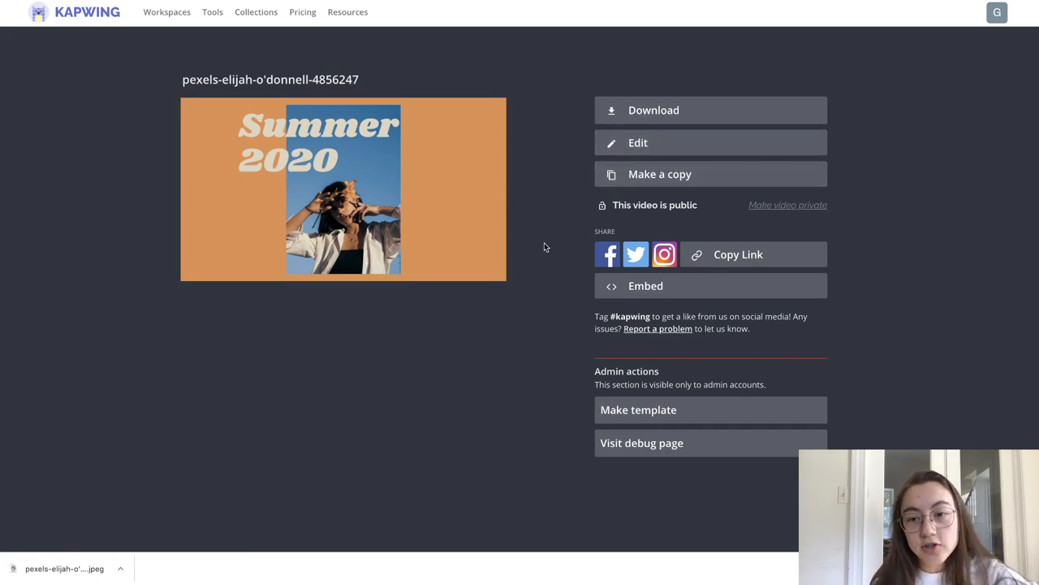
mouse_move(546, 283)
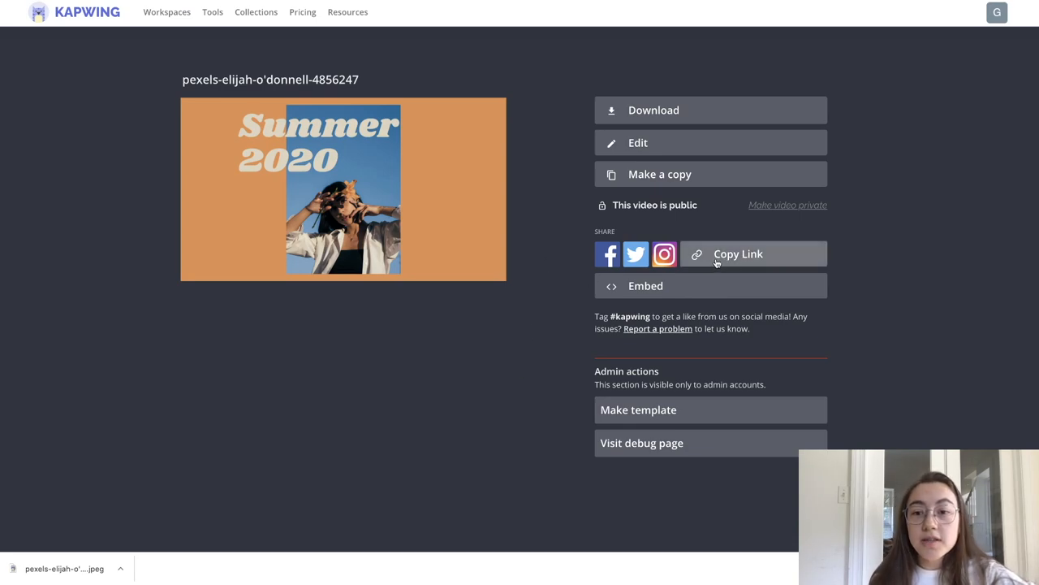
click(738, 253)
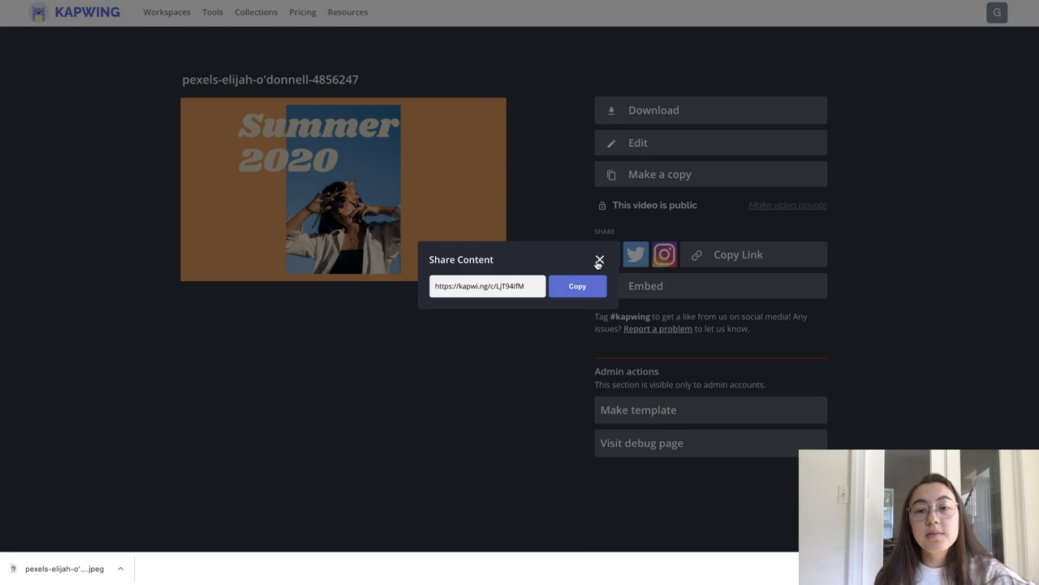